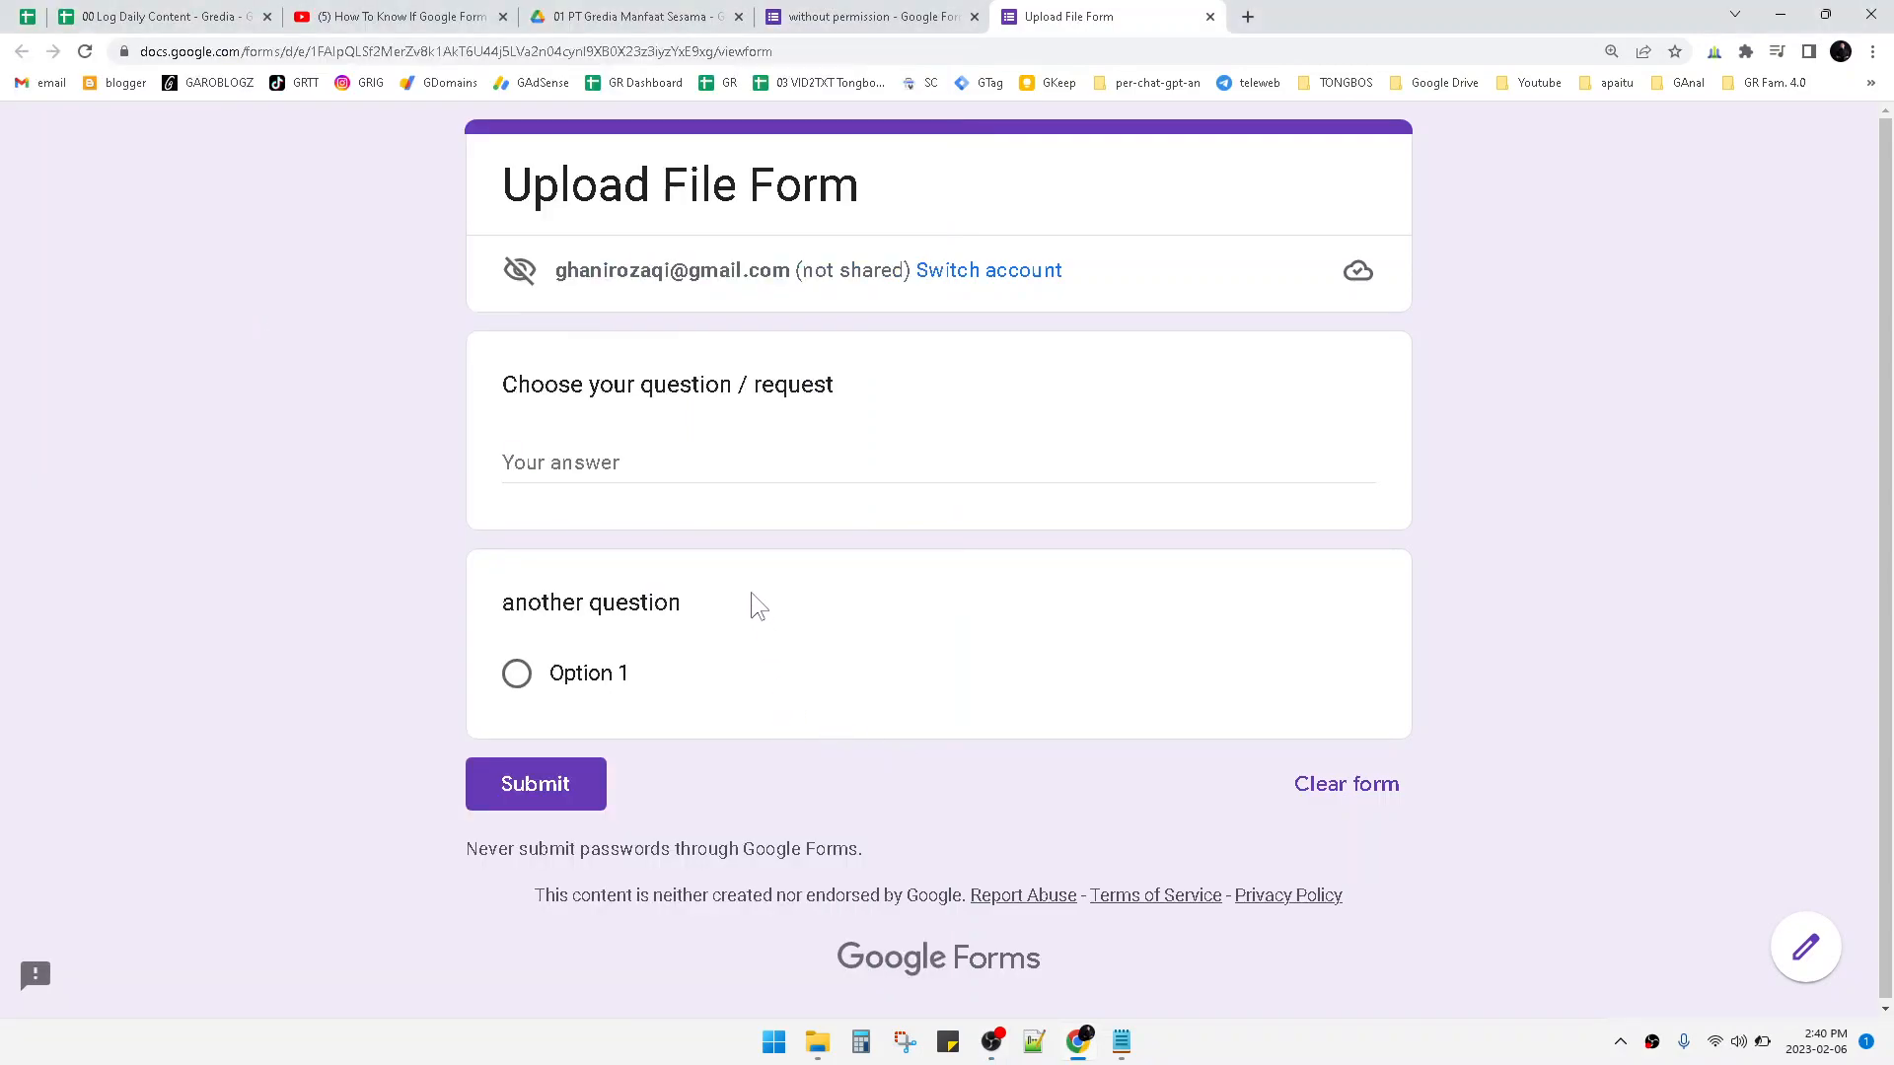
{"action": "mouse_move", "coordinate": [739, 592]}
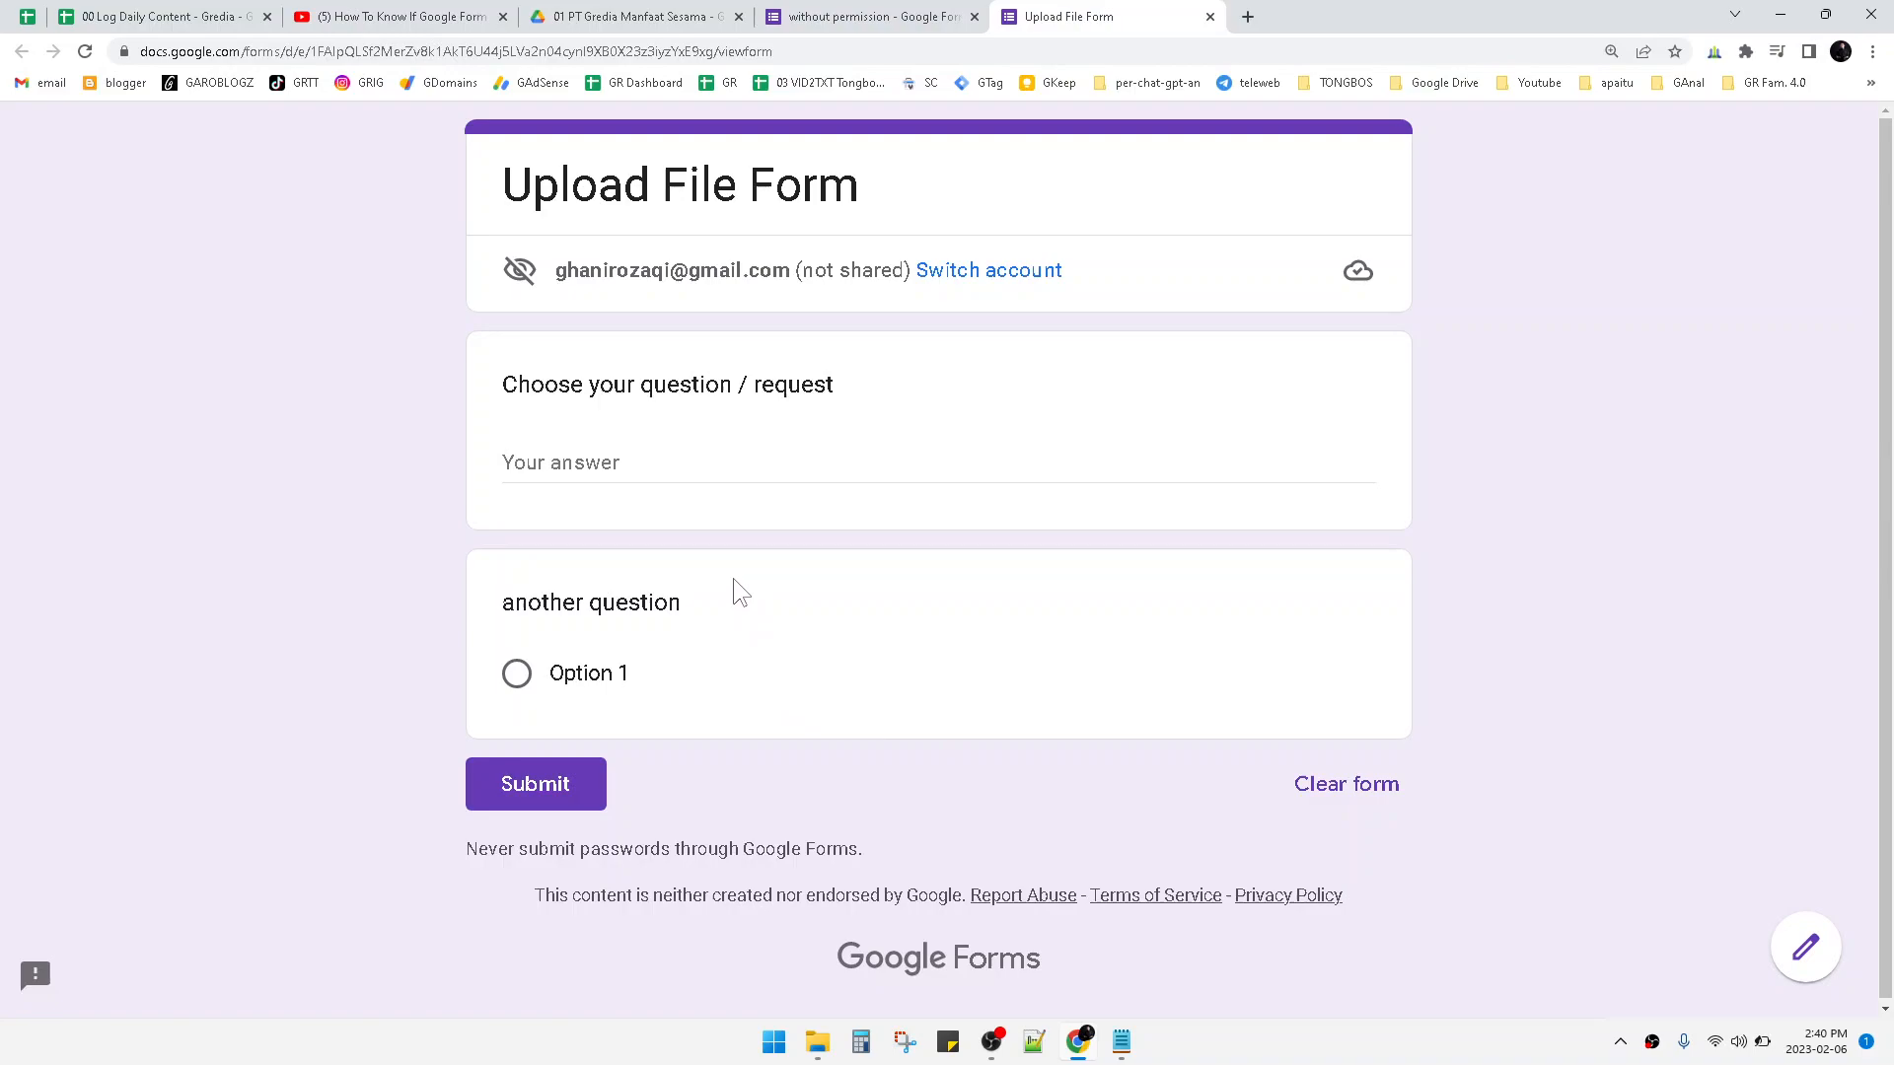
{"action": "mouse_move", "coordinate": [1041, 448]}
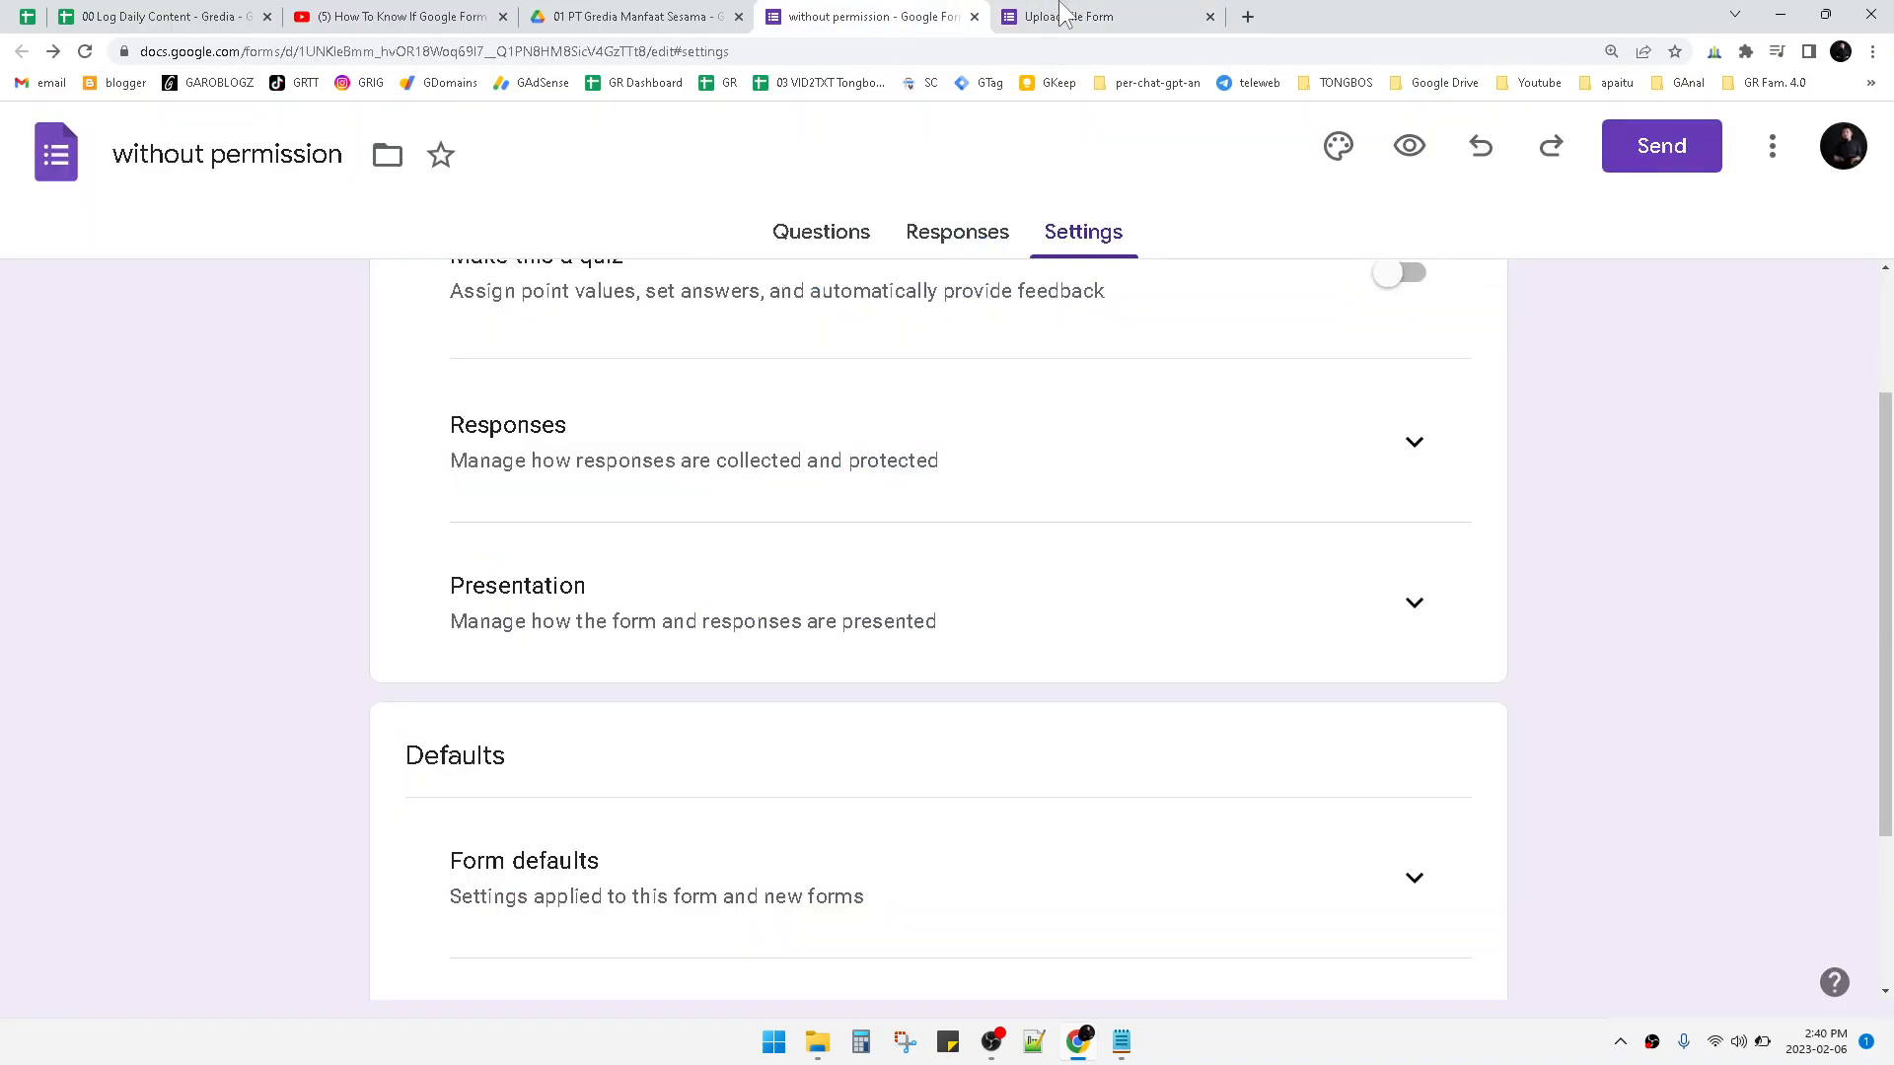
Return to the live form view and highlight the 'not shared' account note.
{"action": "left_click", "coordinate": [1093, 16]}
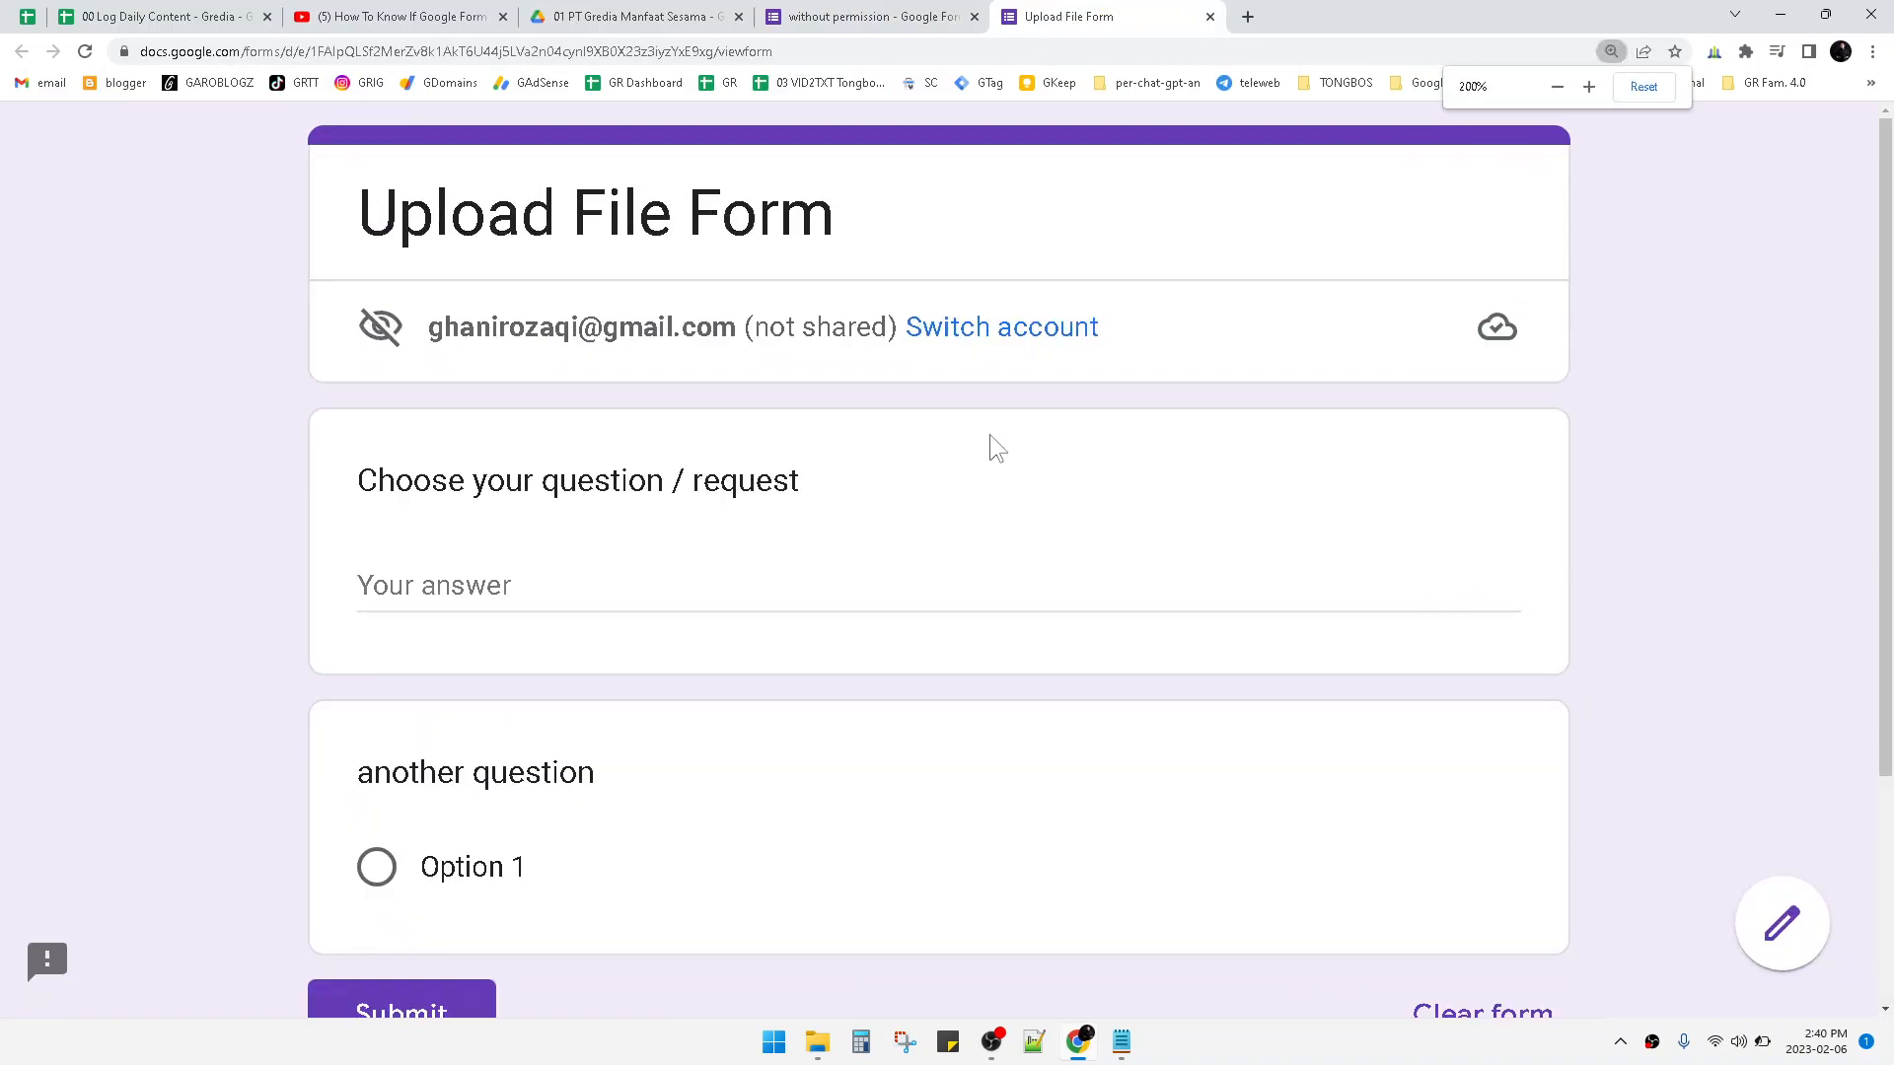
{"action": "mouse_move", "coordinate": [979, 459]}
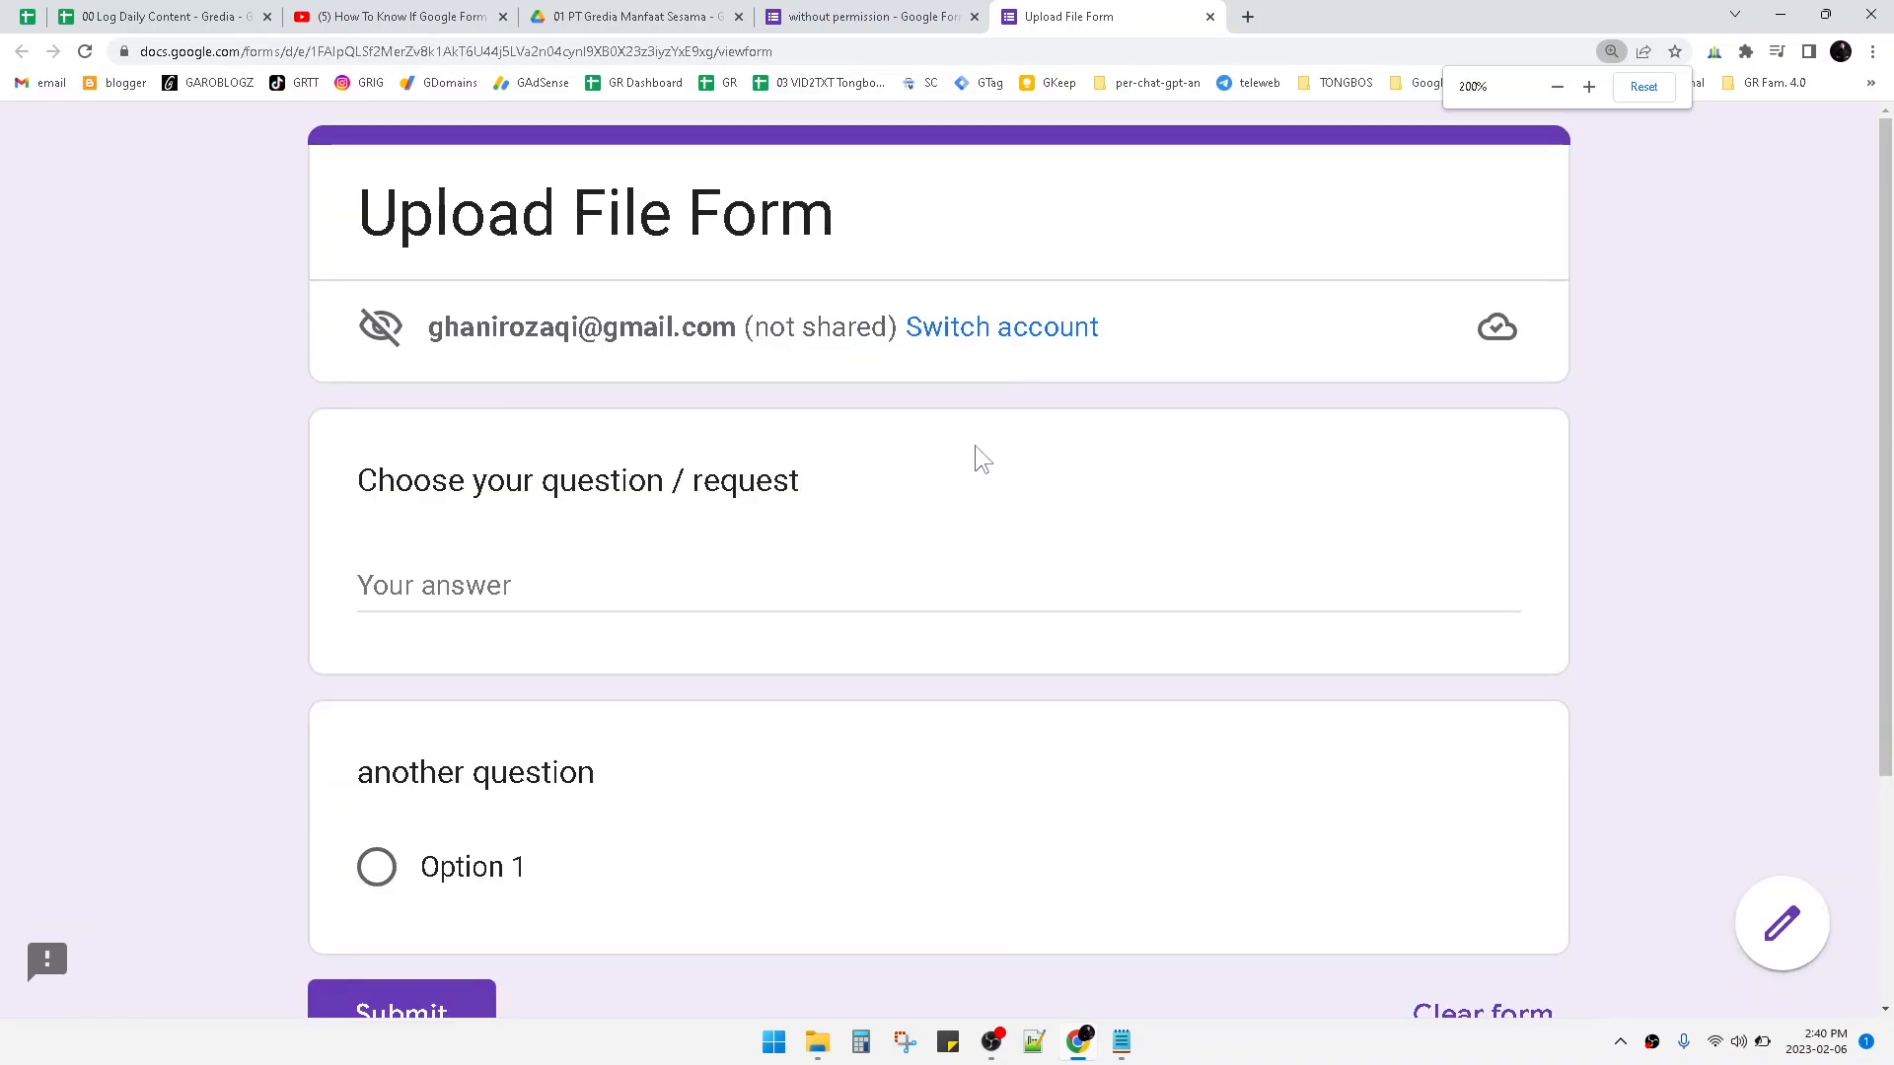
{"action": "left_click_drag", "start_coordinate": [426, 327], "coordinate": [722, 327]}
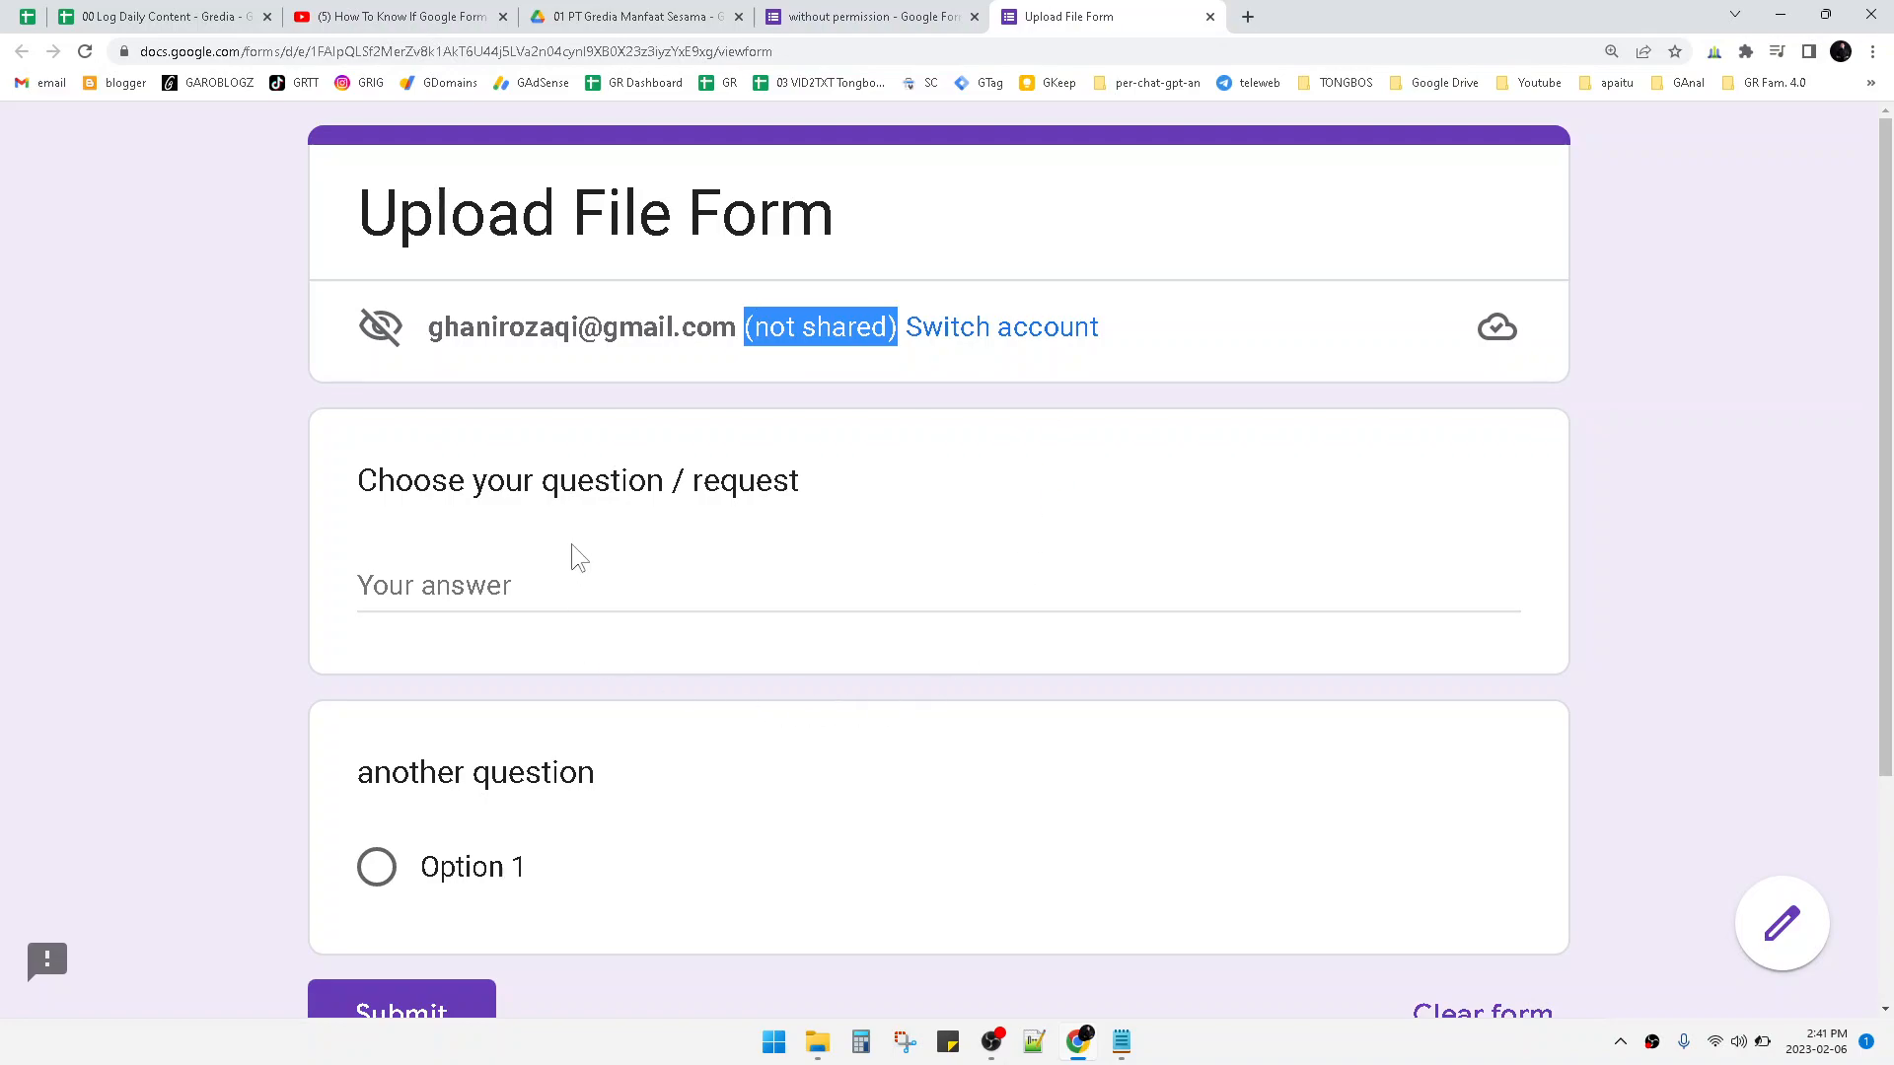
{"action": "mouse_move", "coordinate": [702, 472]}
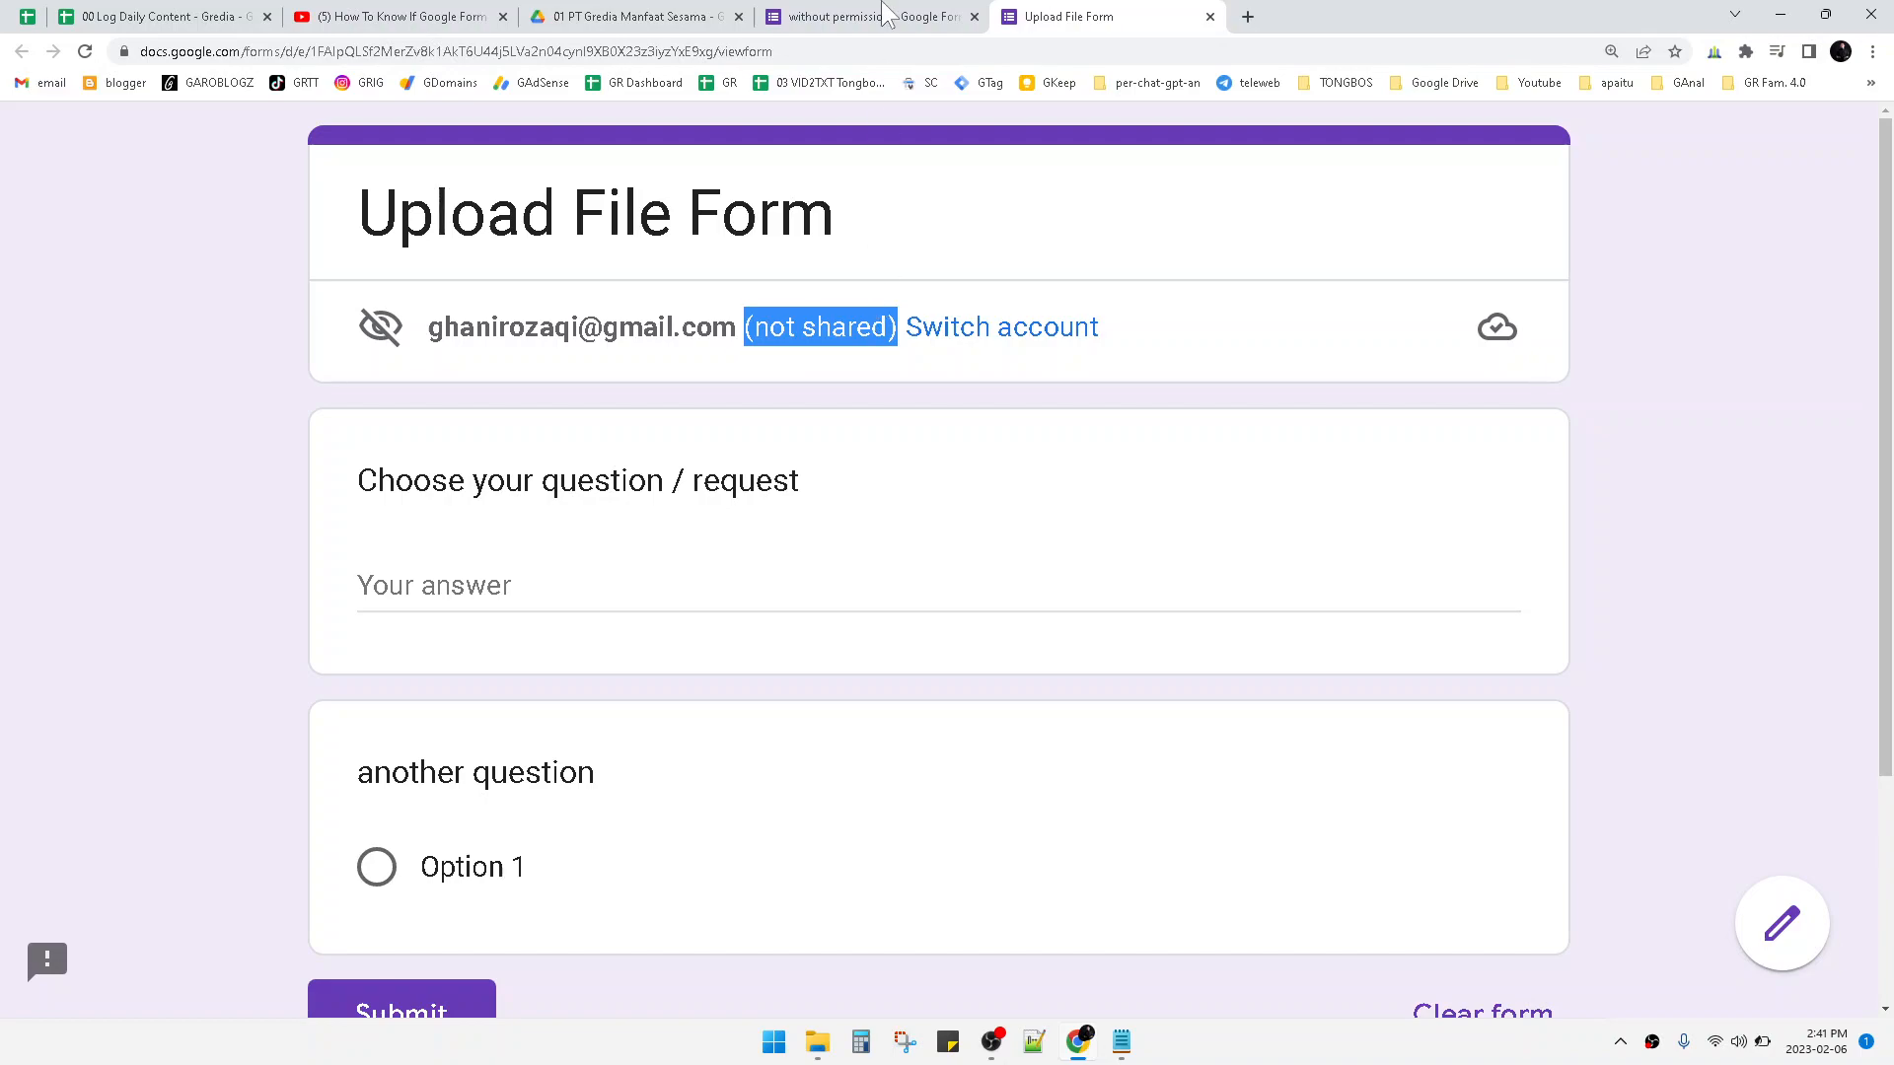
Switch to the 'without permission' form editor and show its Settings with the Responses section.
{"action": "left_click", "coordinate": [833, 15]}
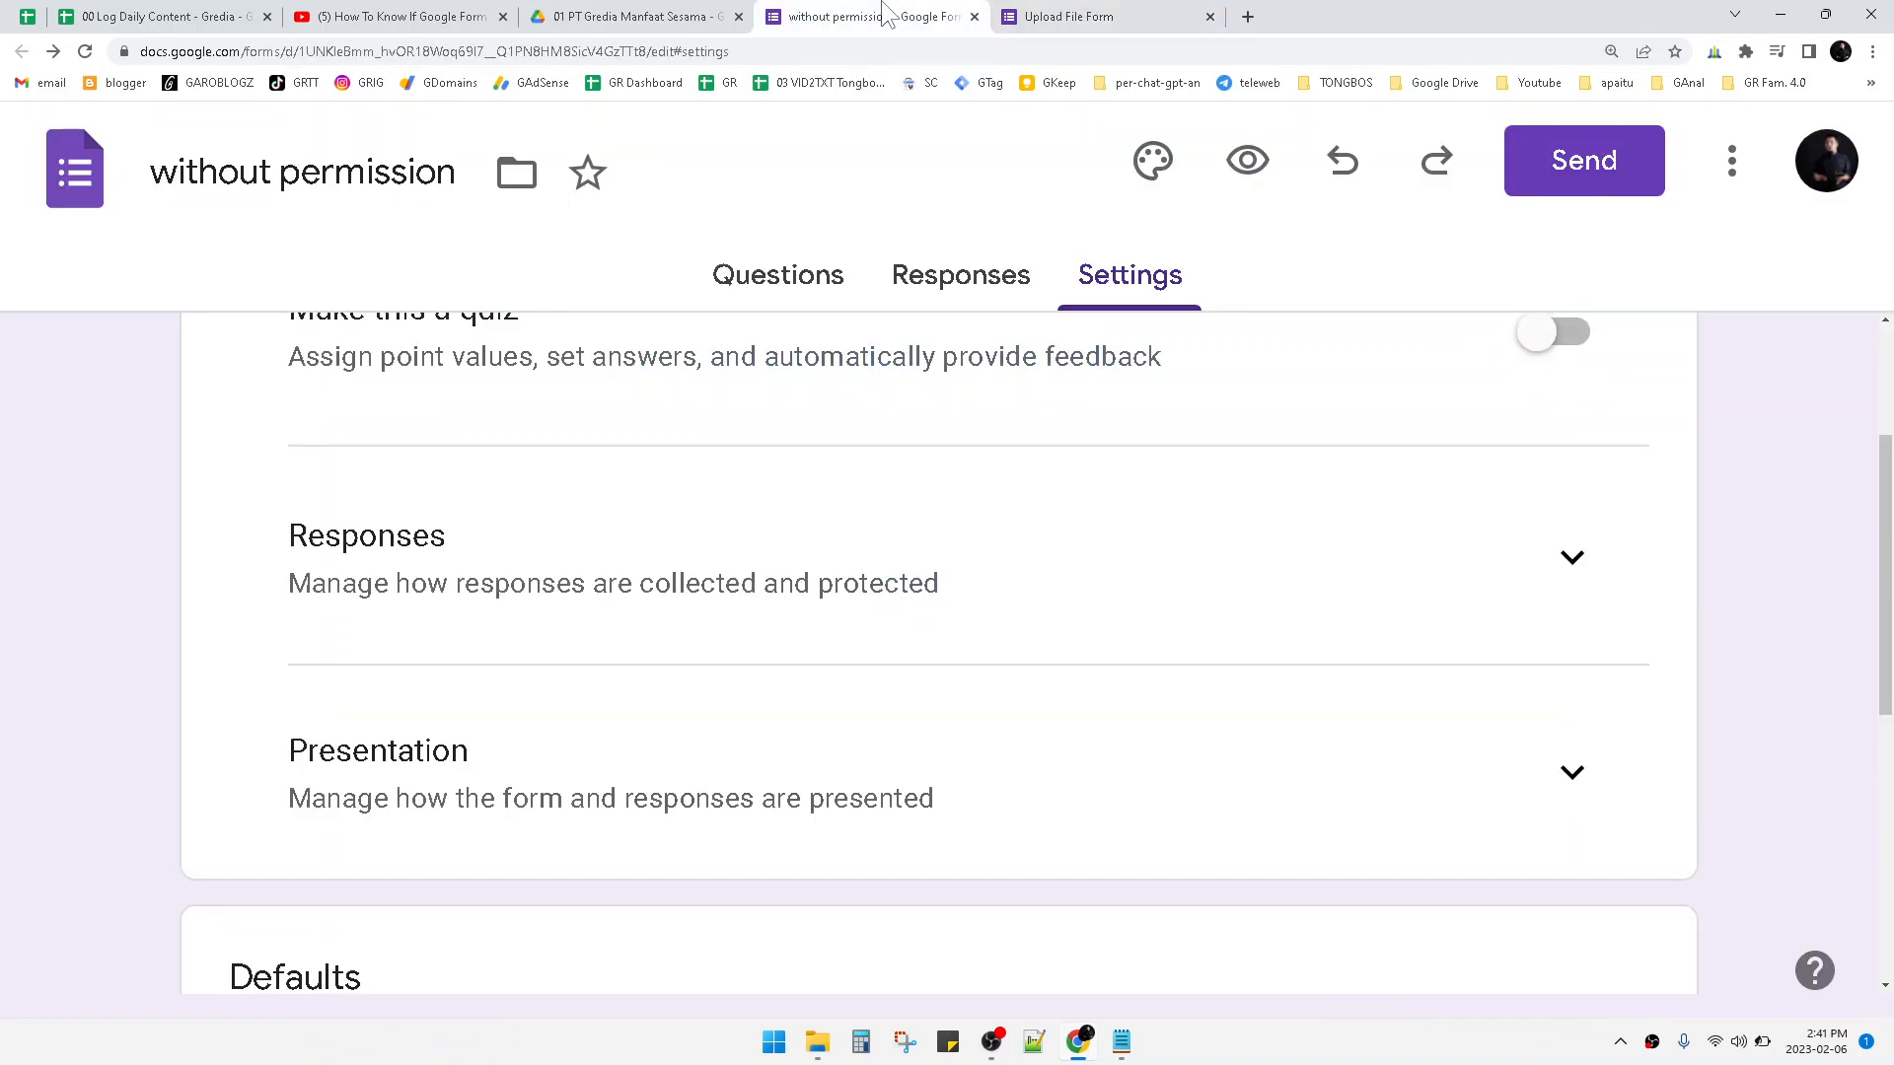
{"action": "scroll", "scroll_direction": "up", "scroll_amount": 3}
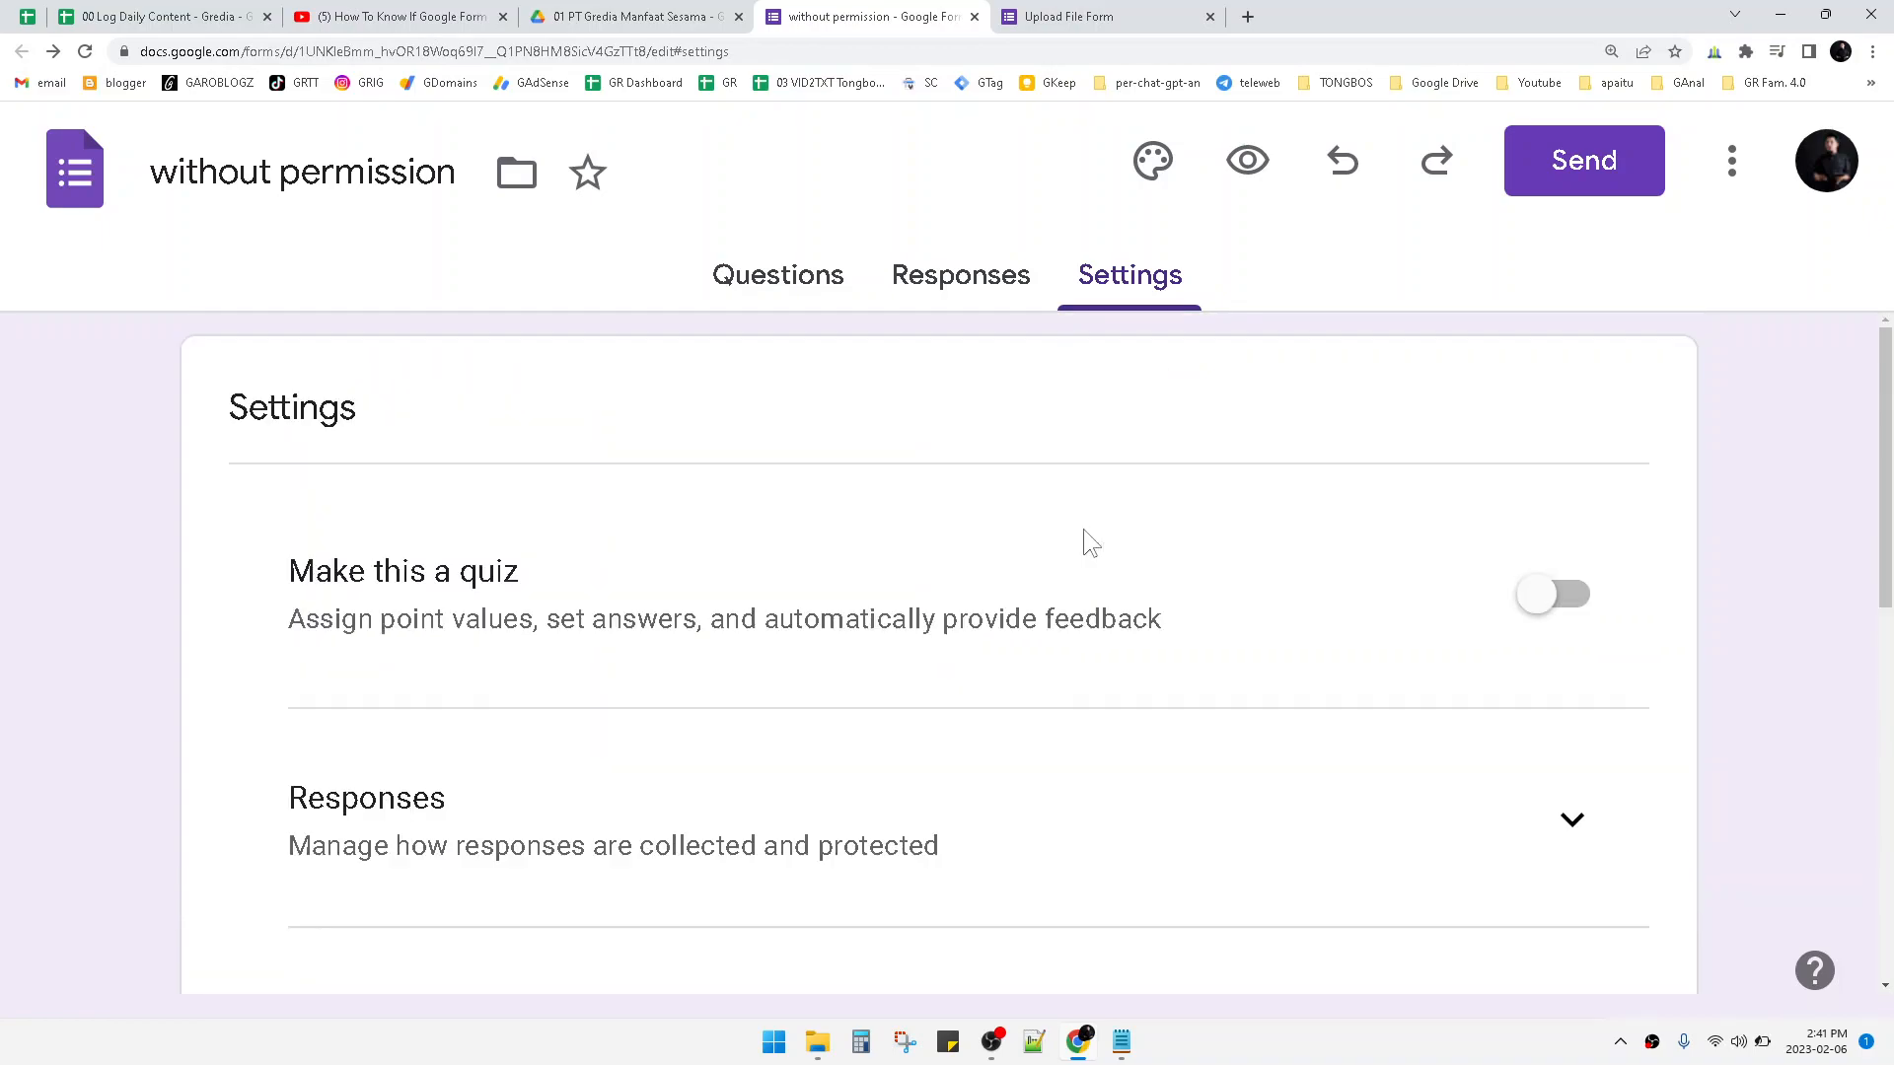
{"action": "mouse_move", "coordinate": [787, 290]}
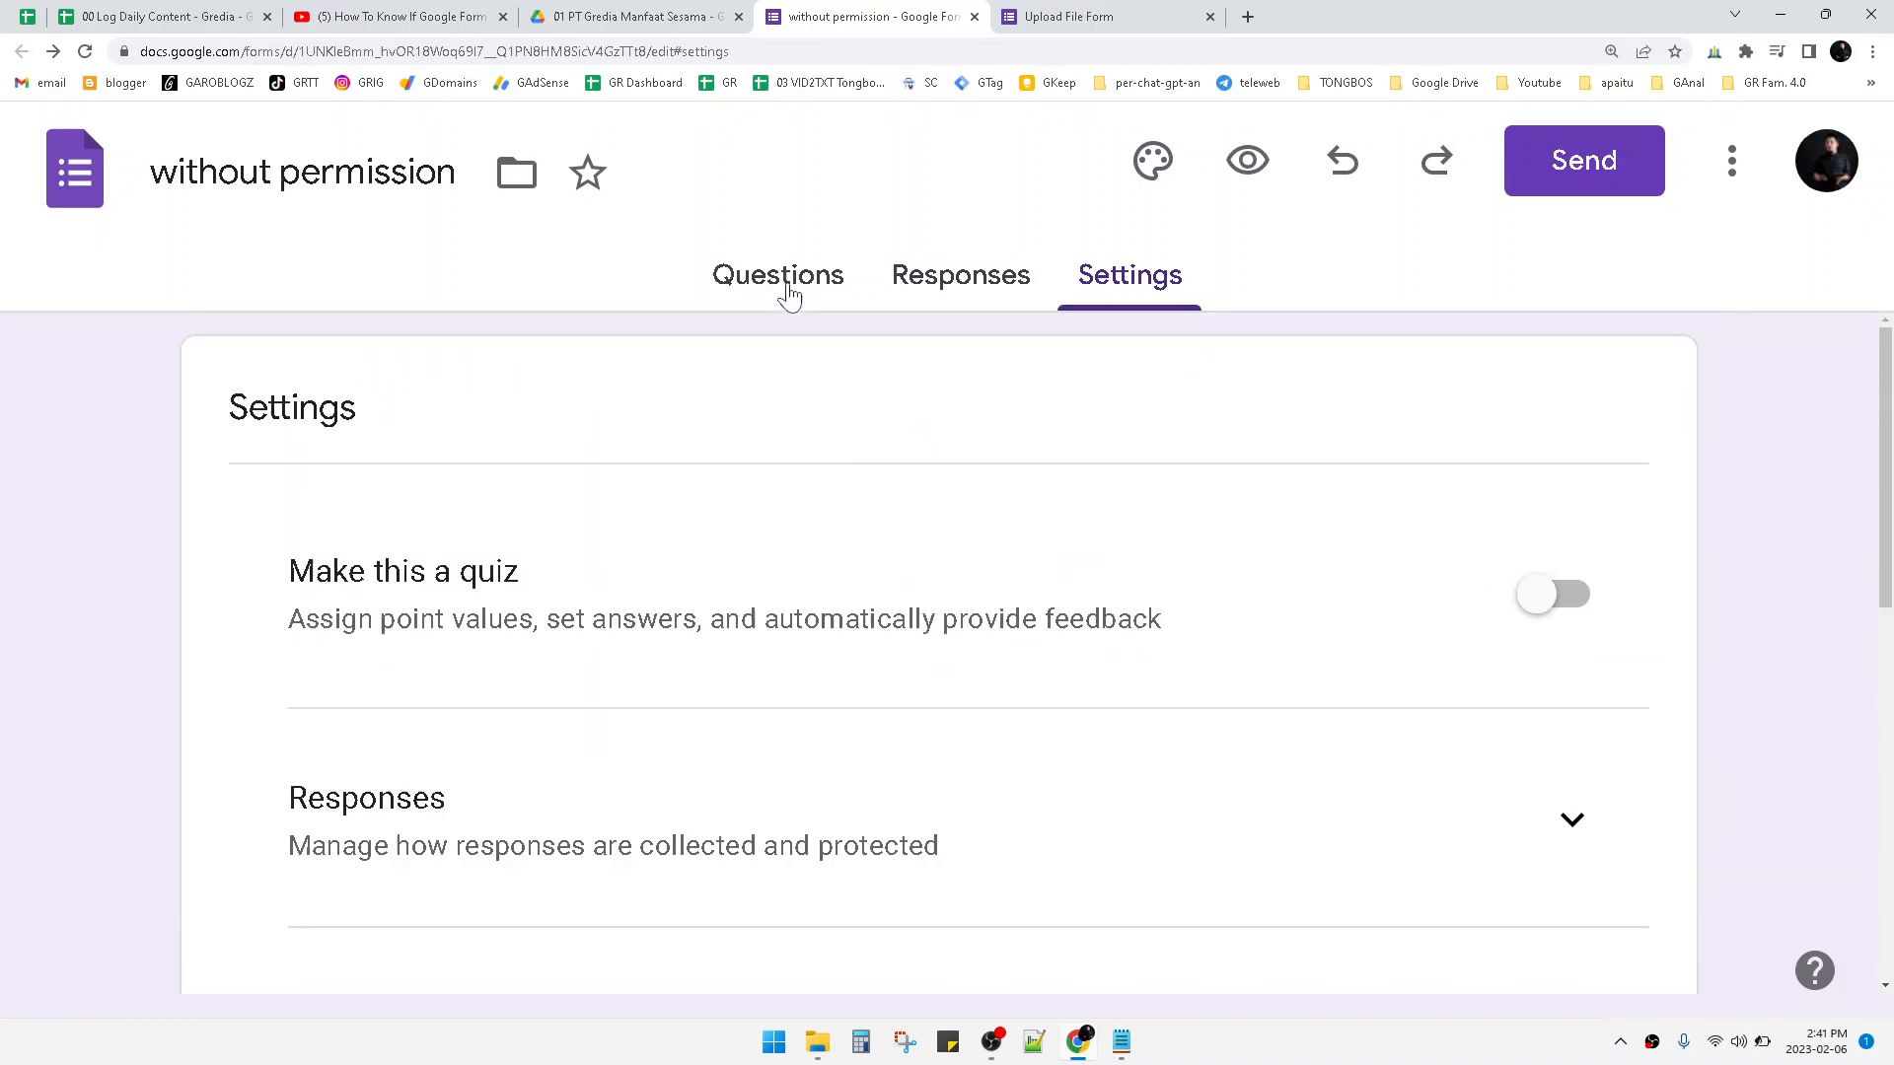
{"action": "left_click", "coordinate": [777, 274]}
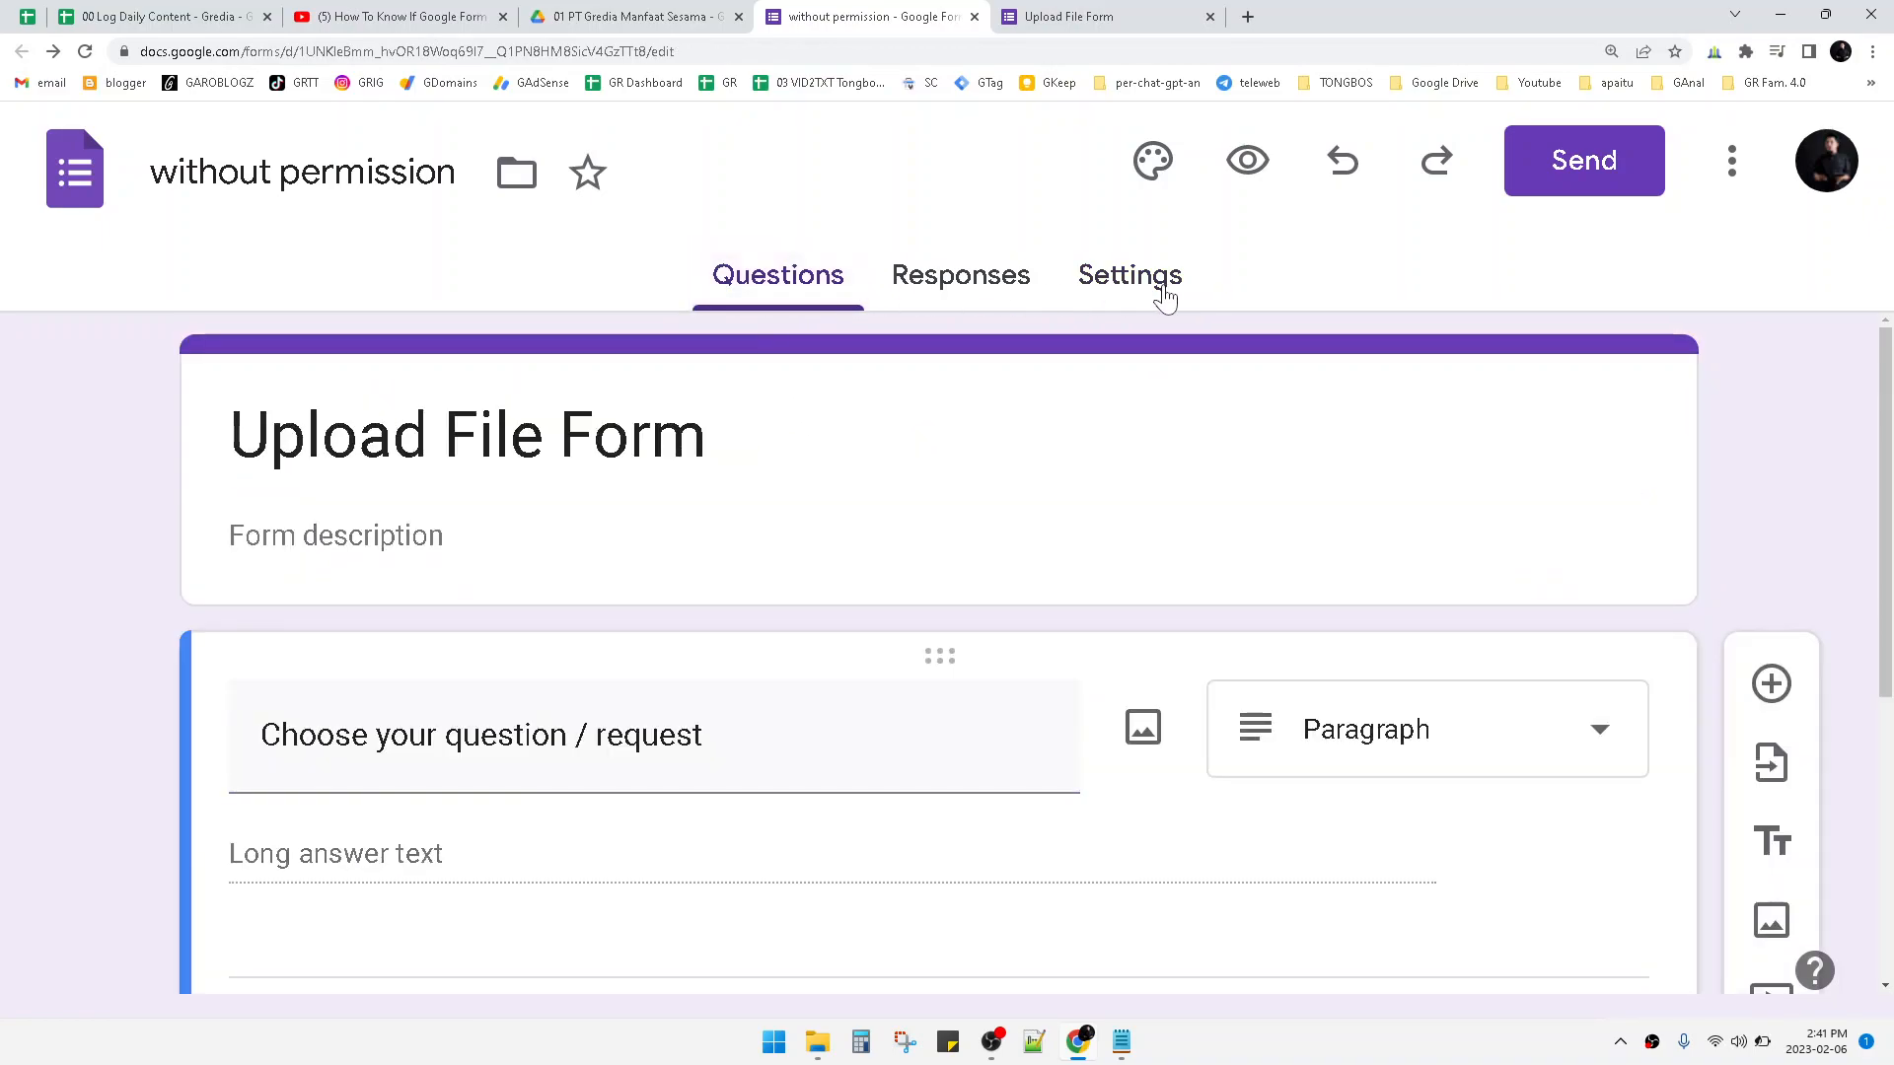
{"action": "left_click", "coordinate": [1128, 274]}
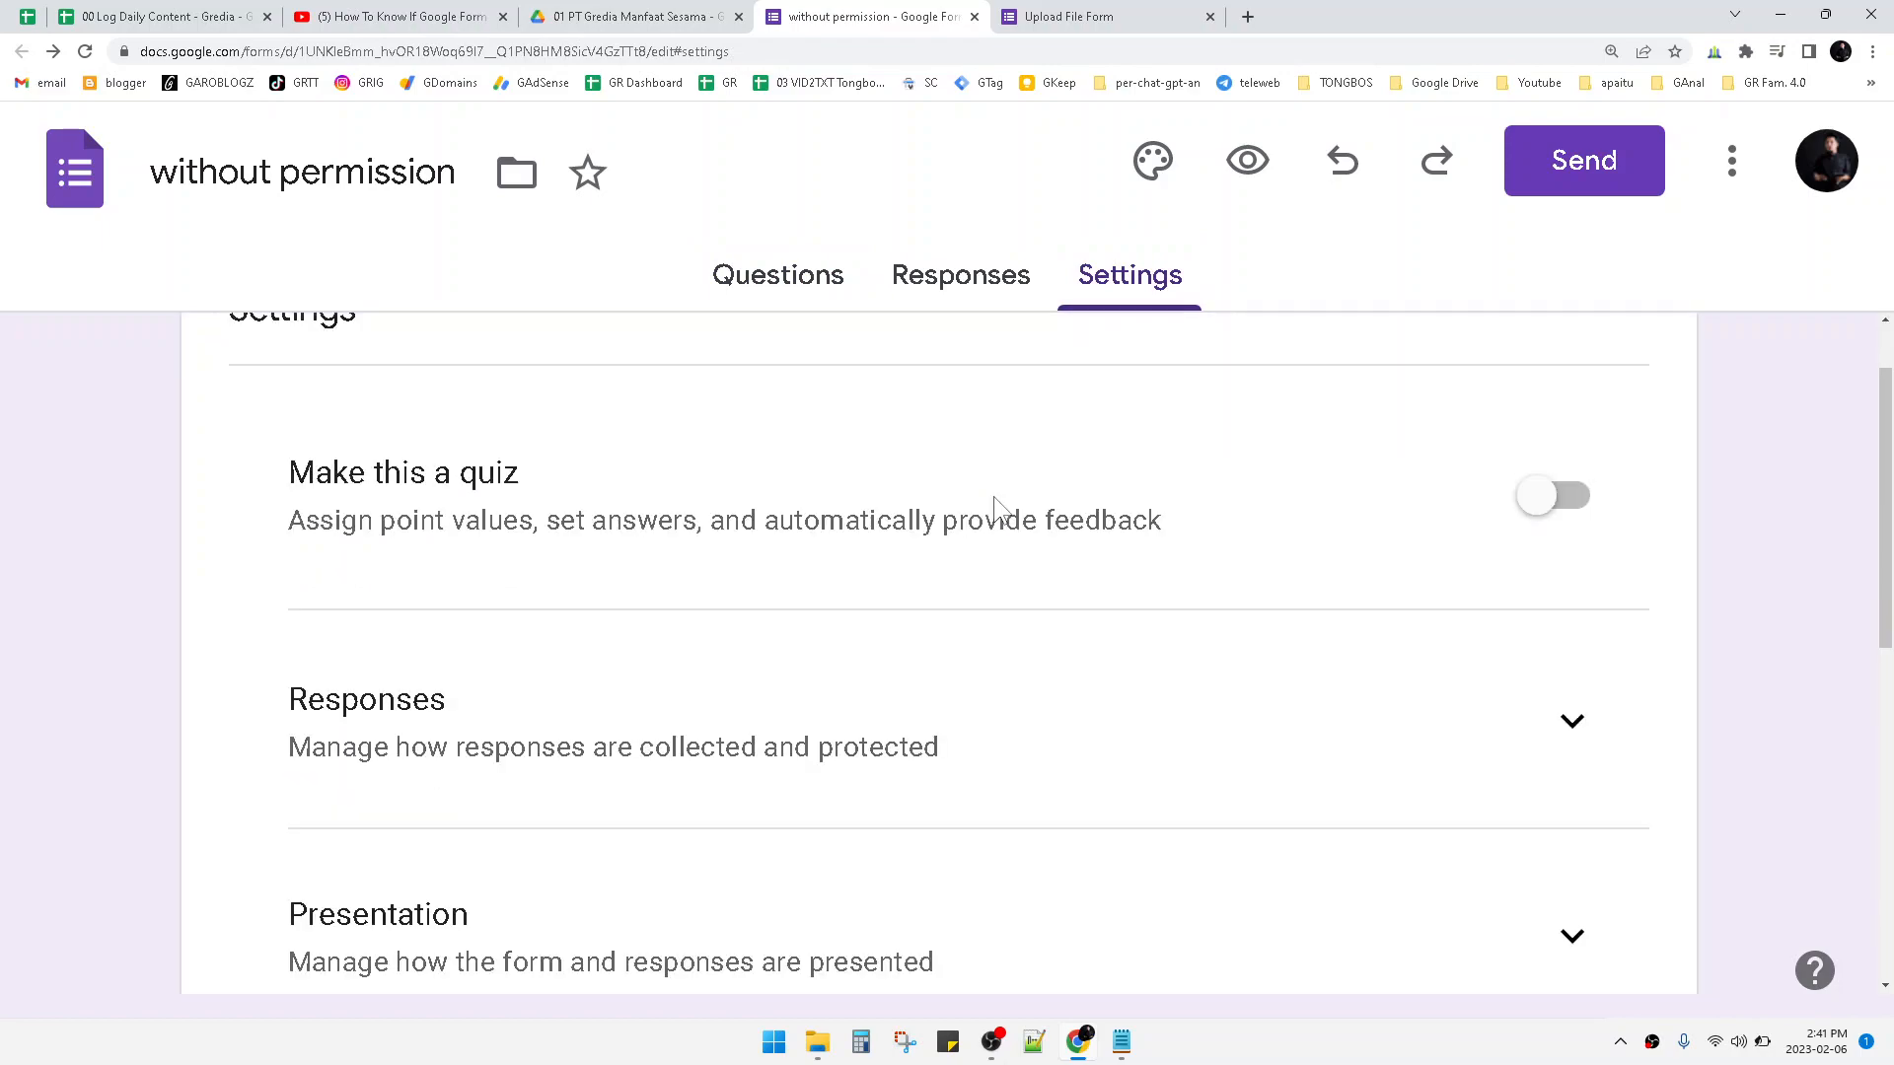
{"action": "scroll", "scroll_direction": "down", "scroll_amount": 3}
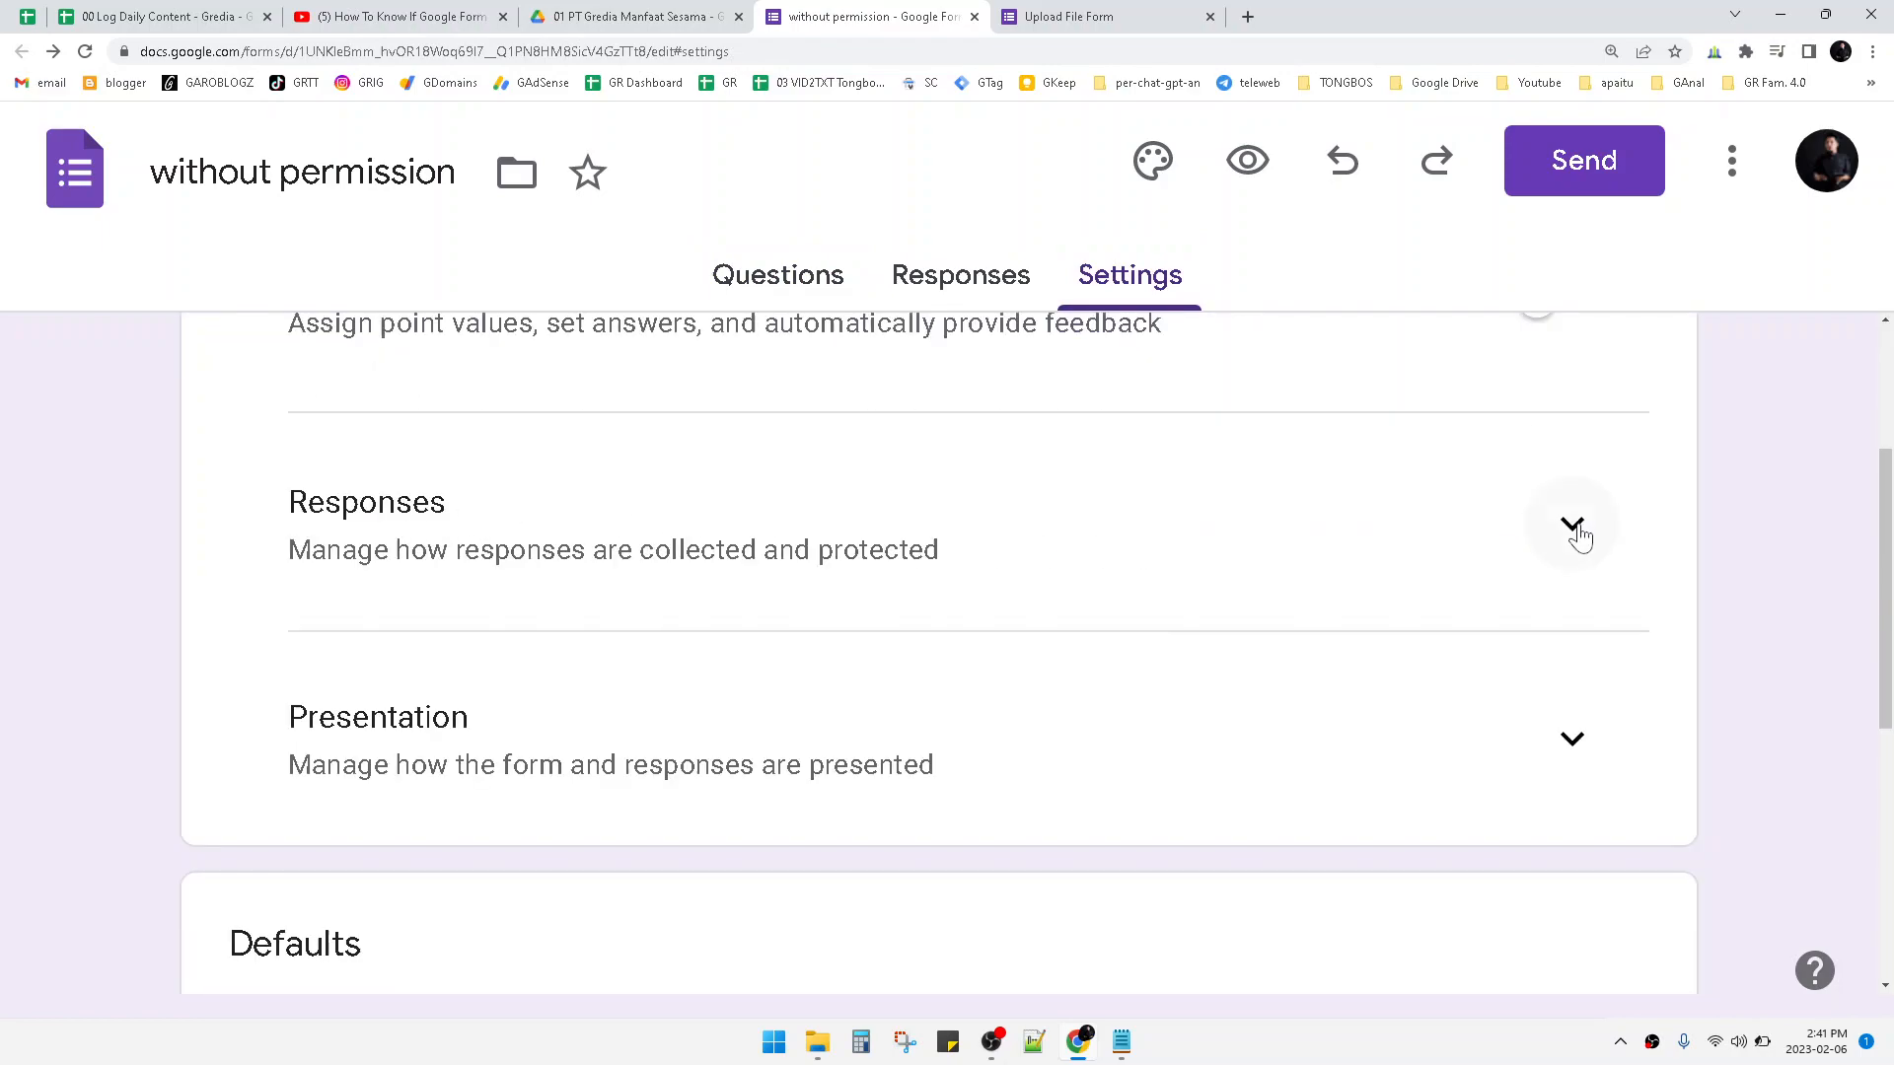
Expand the Responses section, confirming 'Collect email addresses' is off.
{"action": "left_click", "coordinate": [1572, 529]}
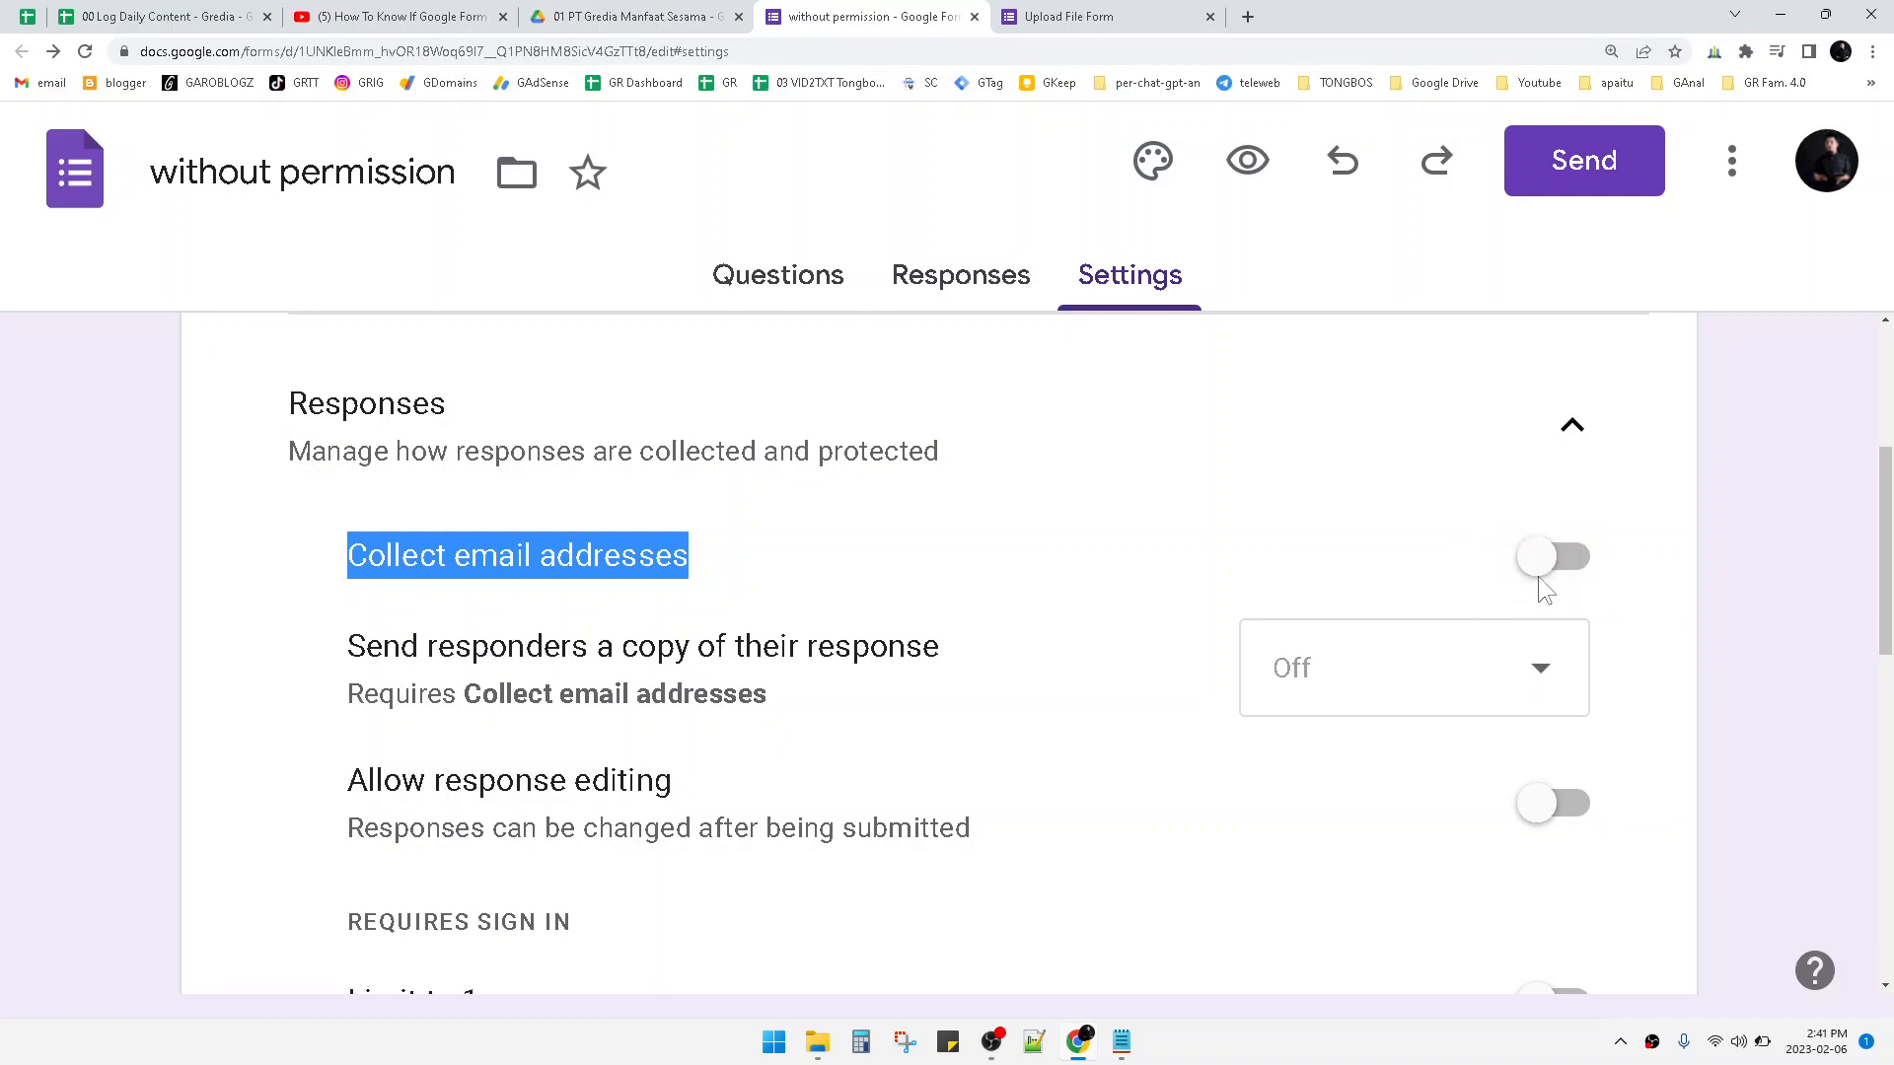
{"action": "mouse_move", "coordinate": [1488, 563]}
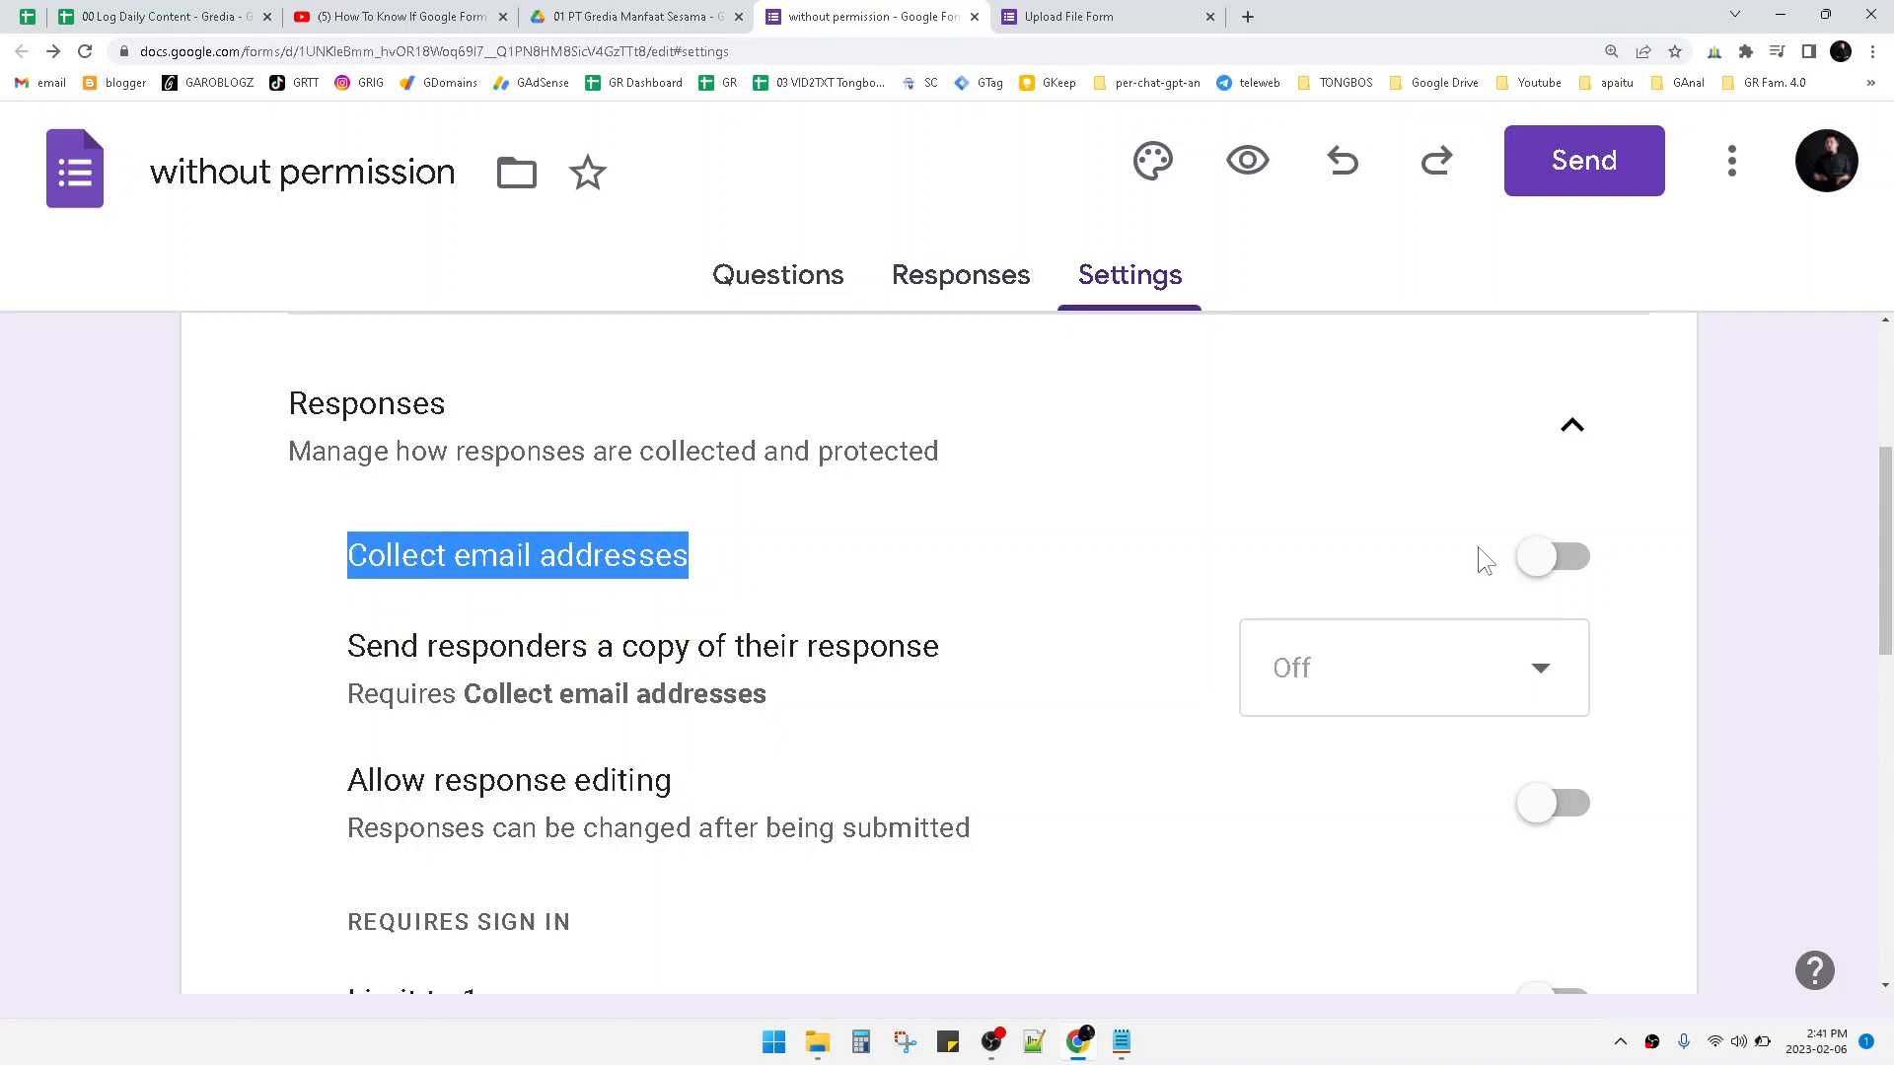
{"action": "mouse_move", "coordinate": [1475, 556]}
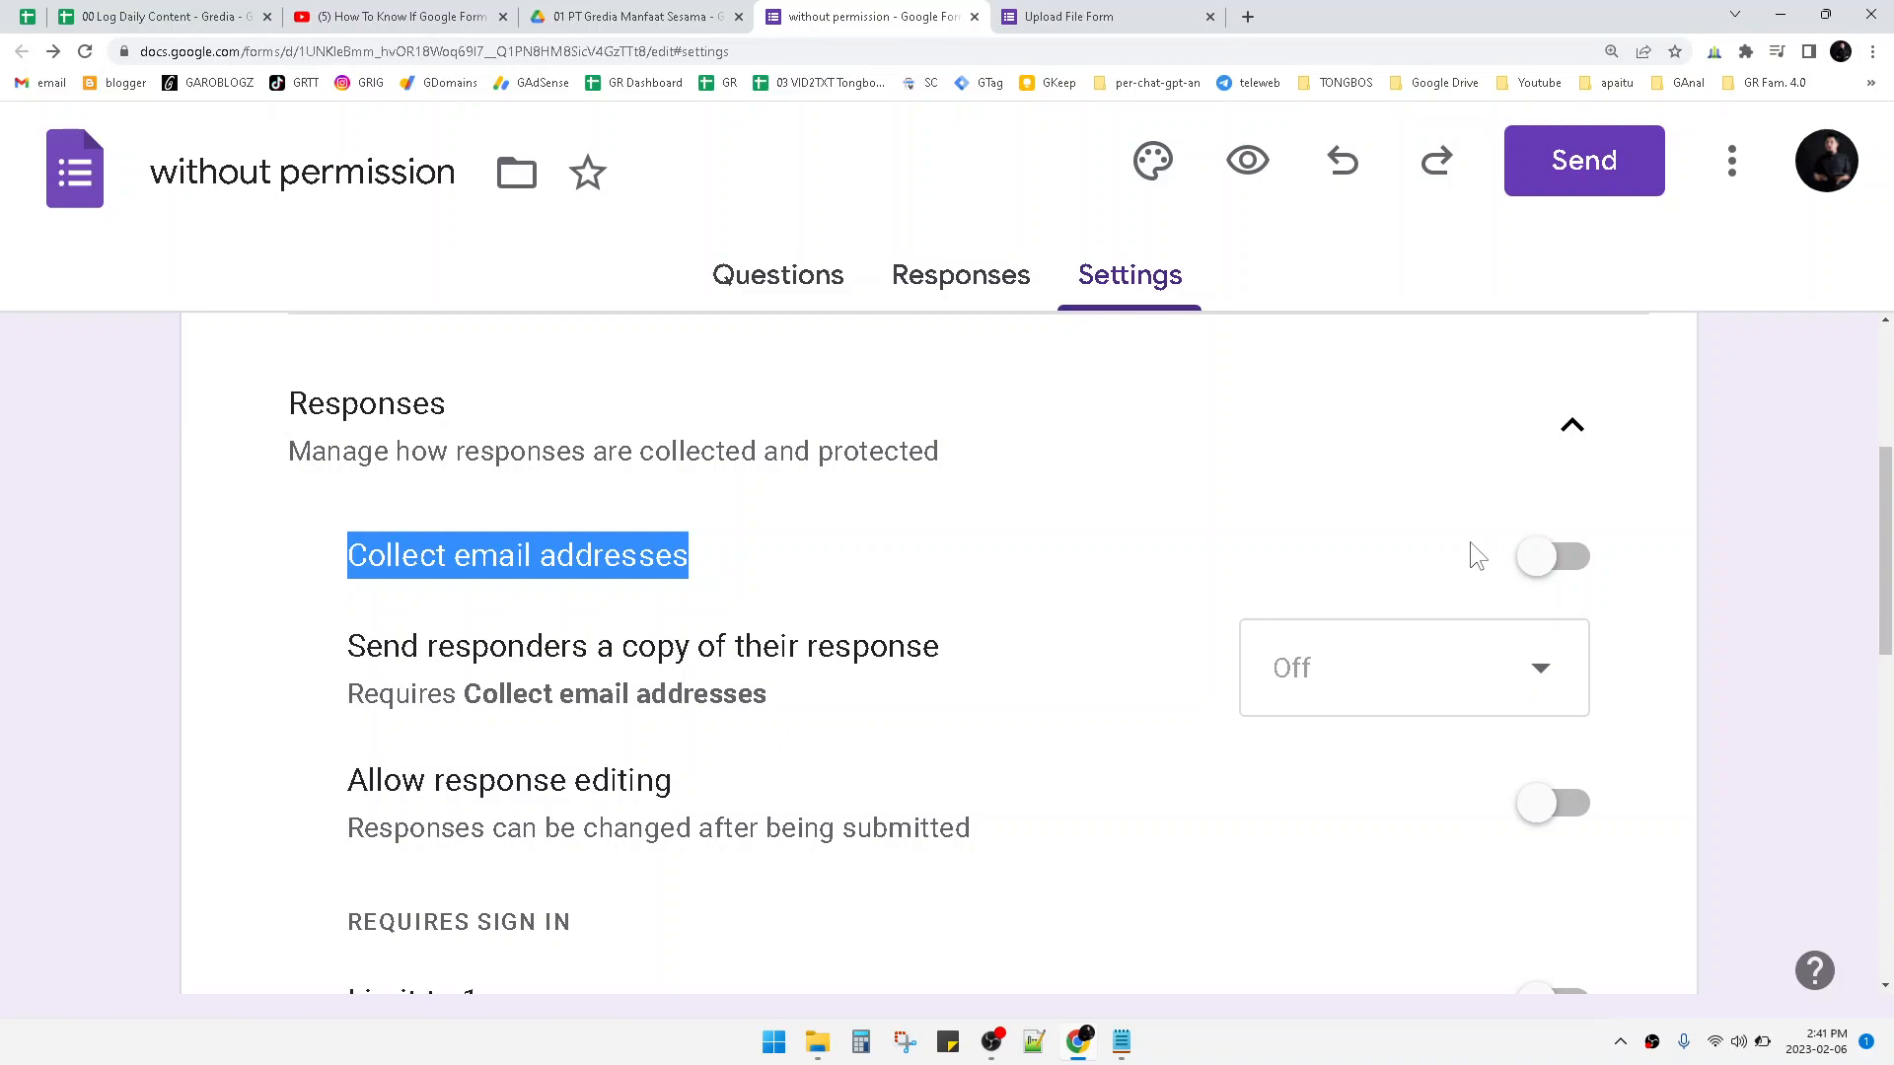
{"action": "mouse_move", "coordinate": [1426, 637]}
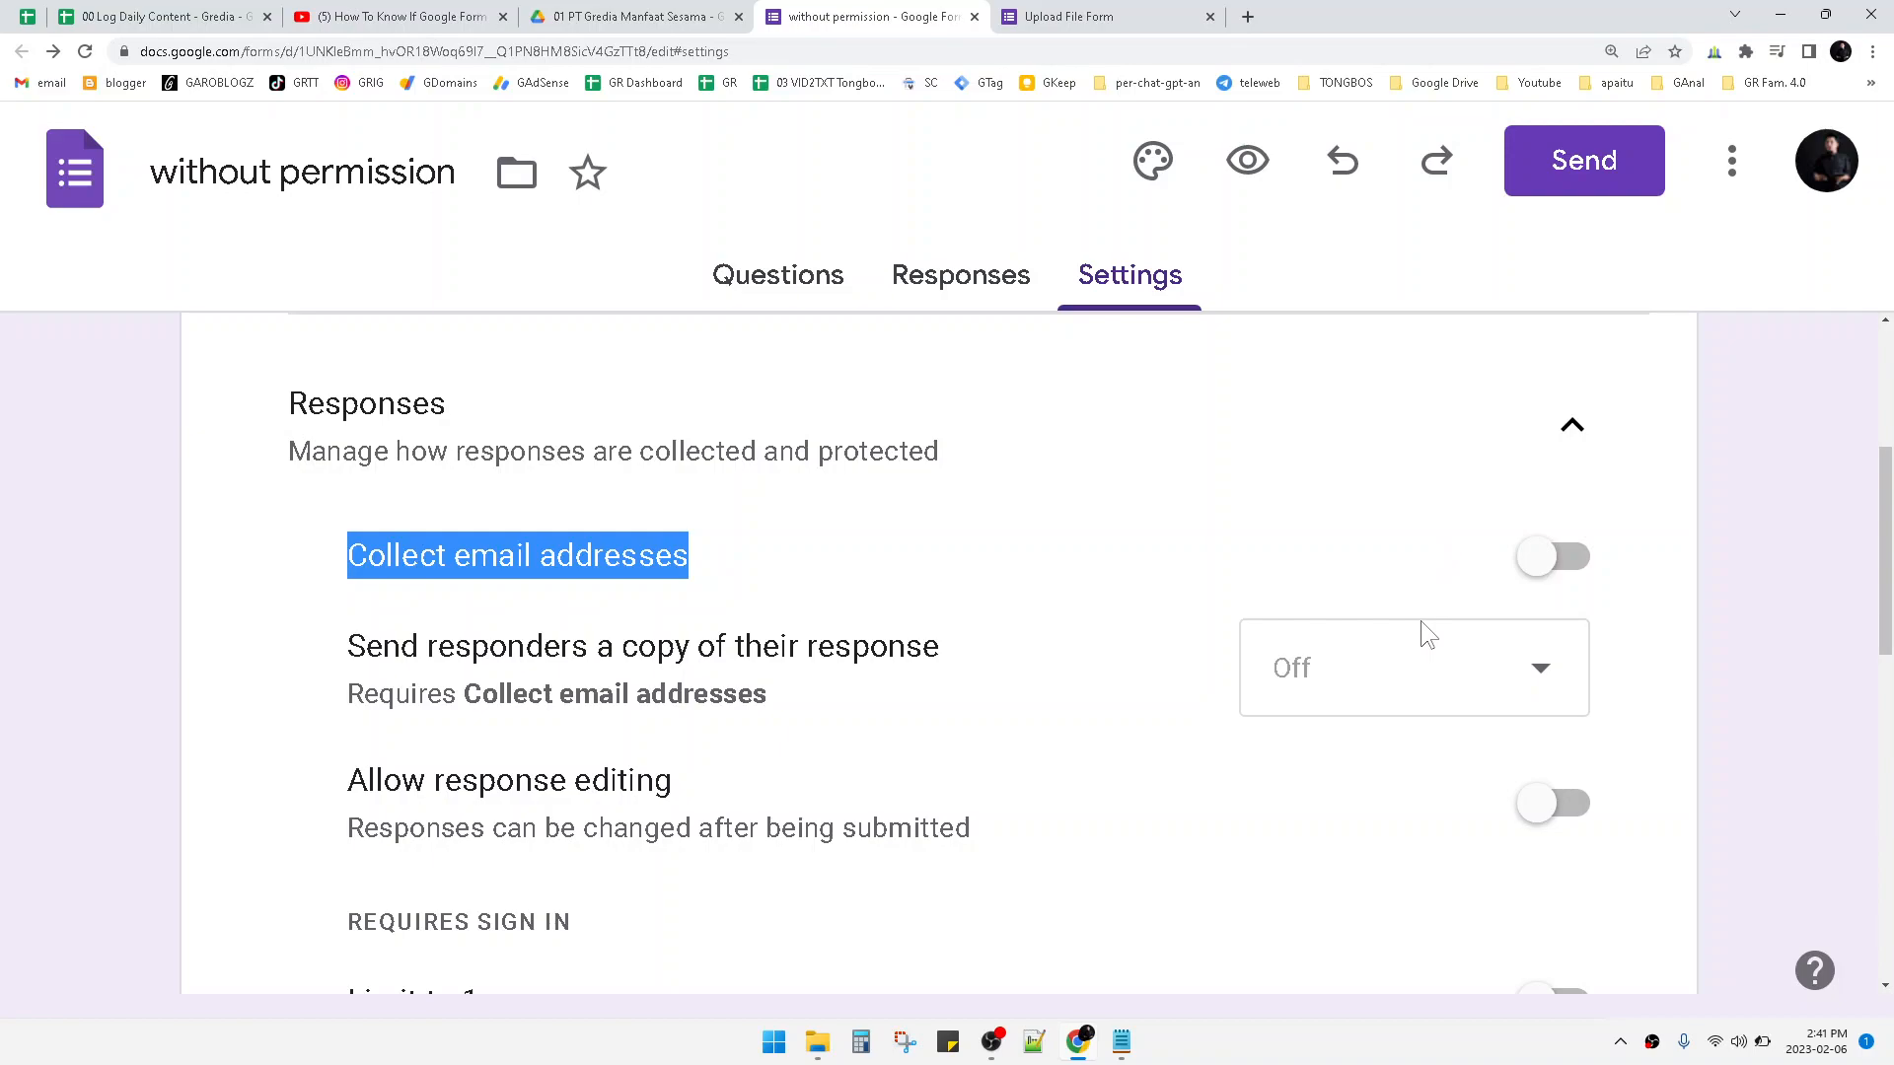
{"action": "mouse_move", "coordinate": [1702, 653]}
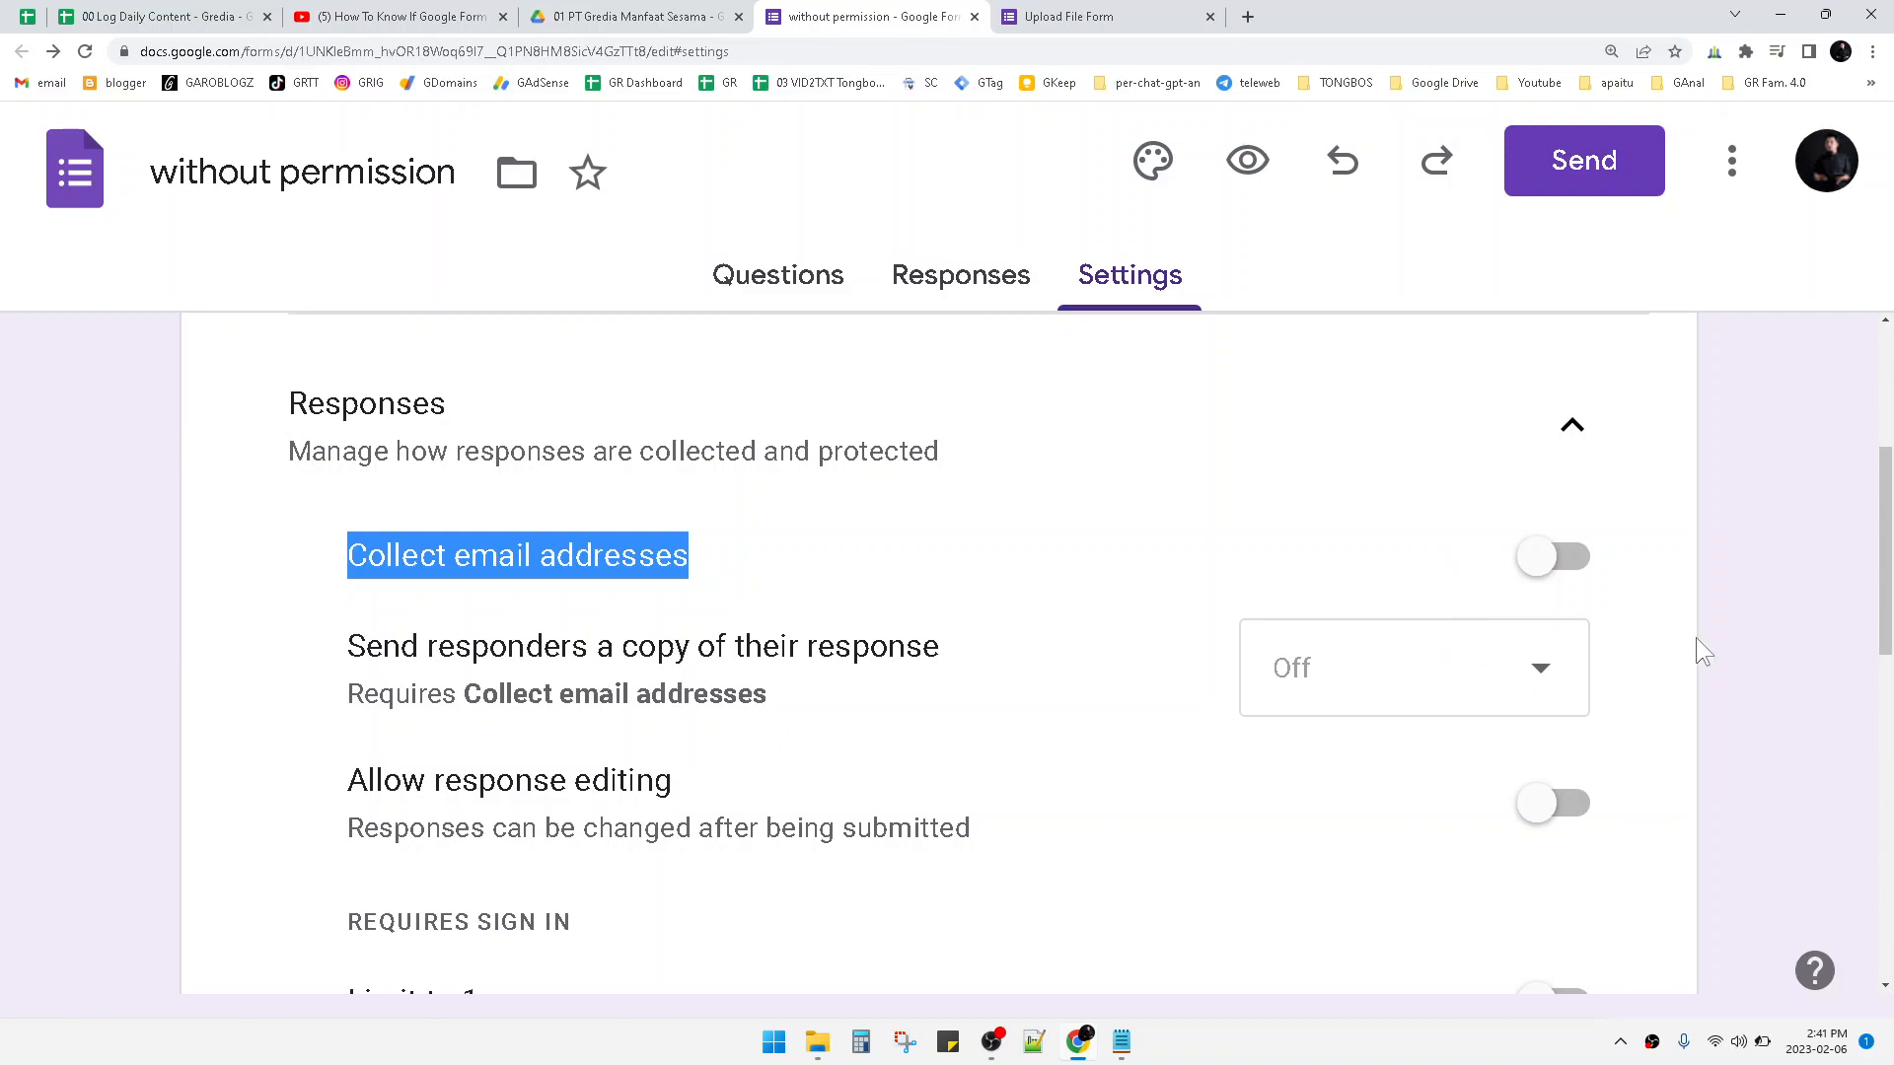
{"action": "mouse_move", "coordinate": [1726, 840]}
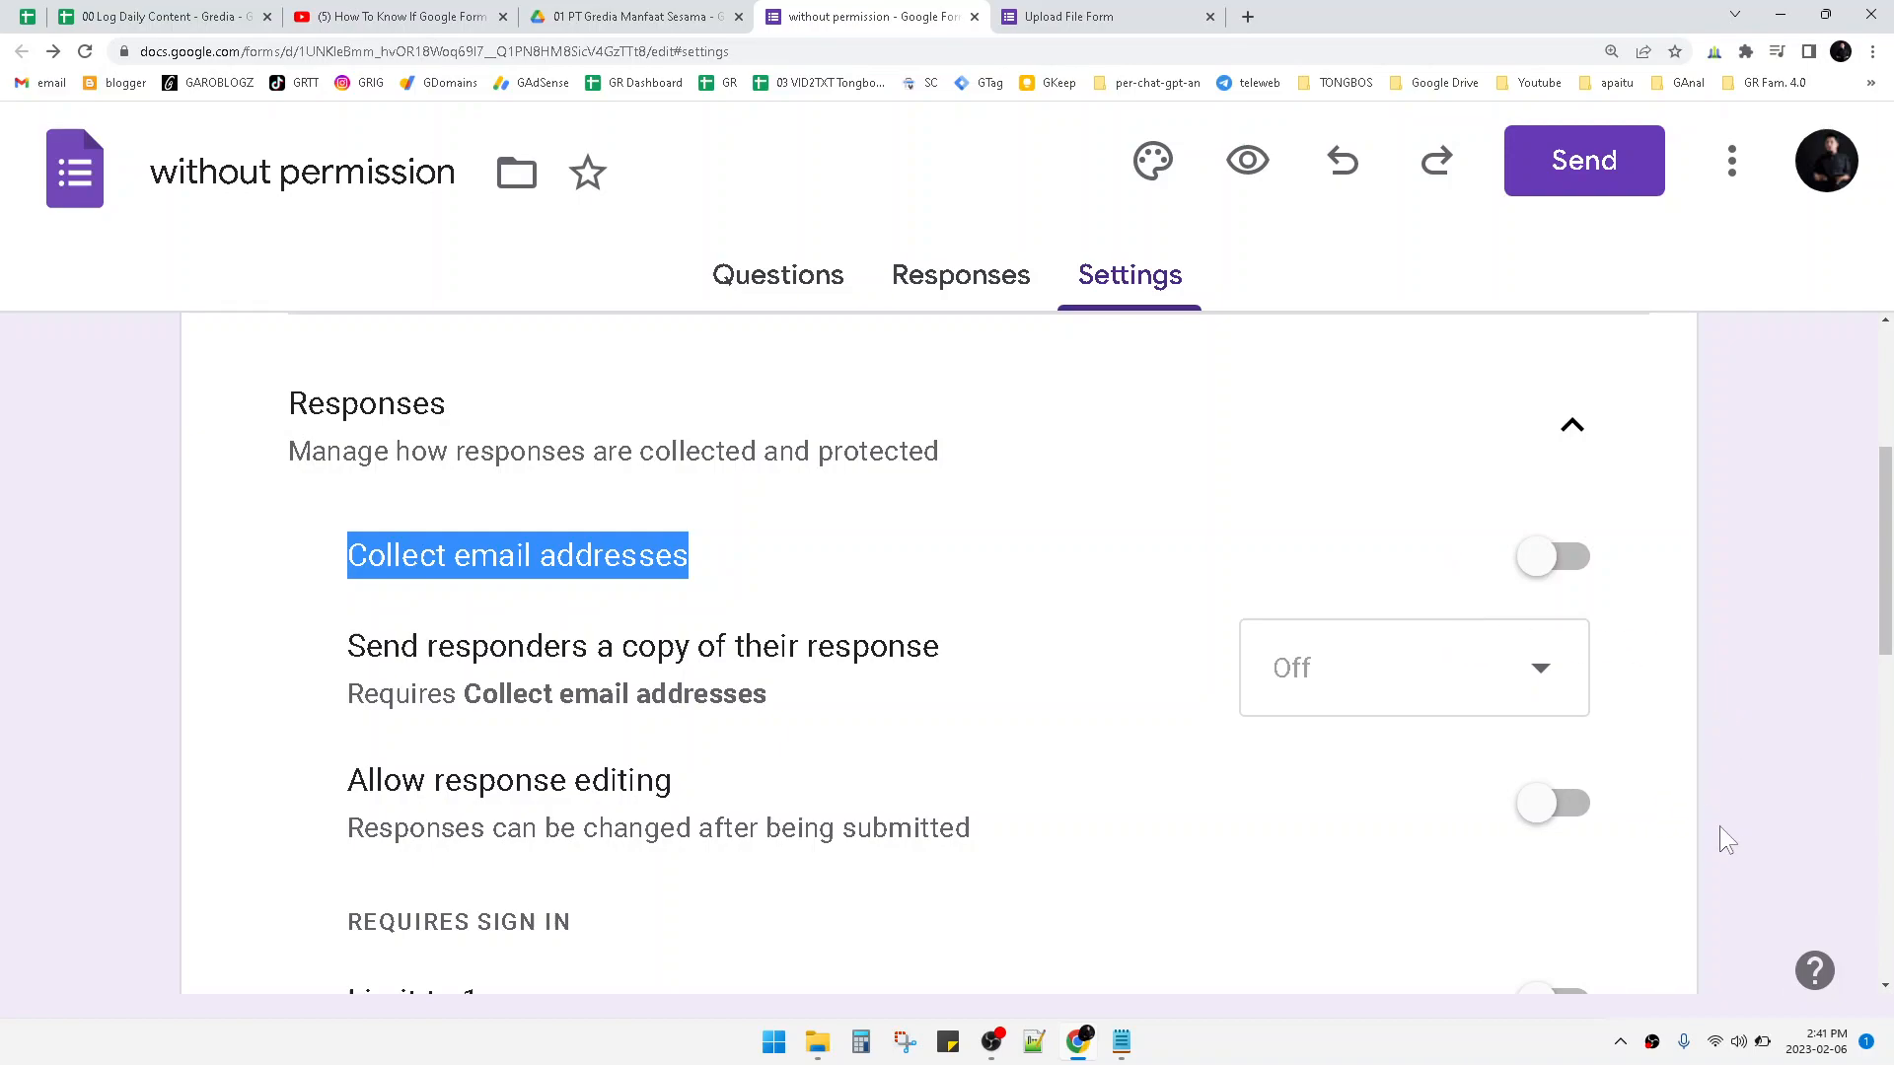
{"action": "mouse_move", "coordinate": [1665, 1052]}
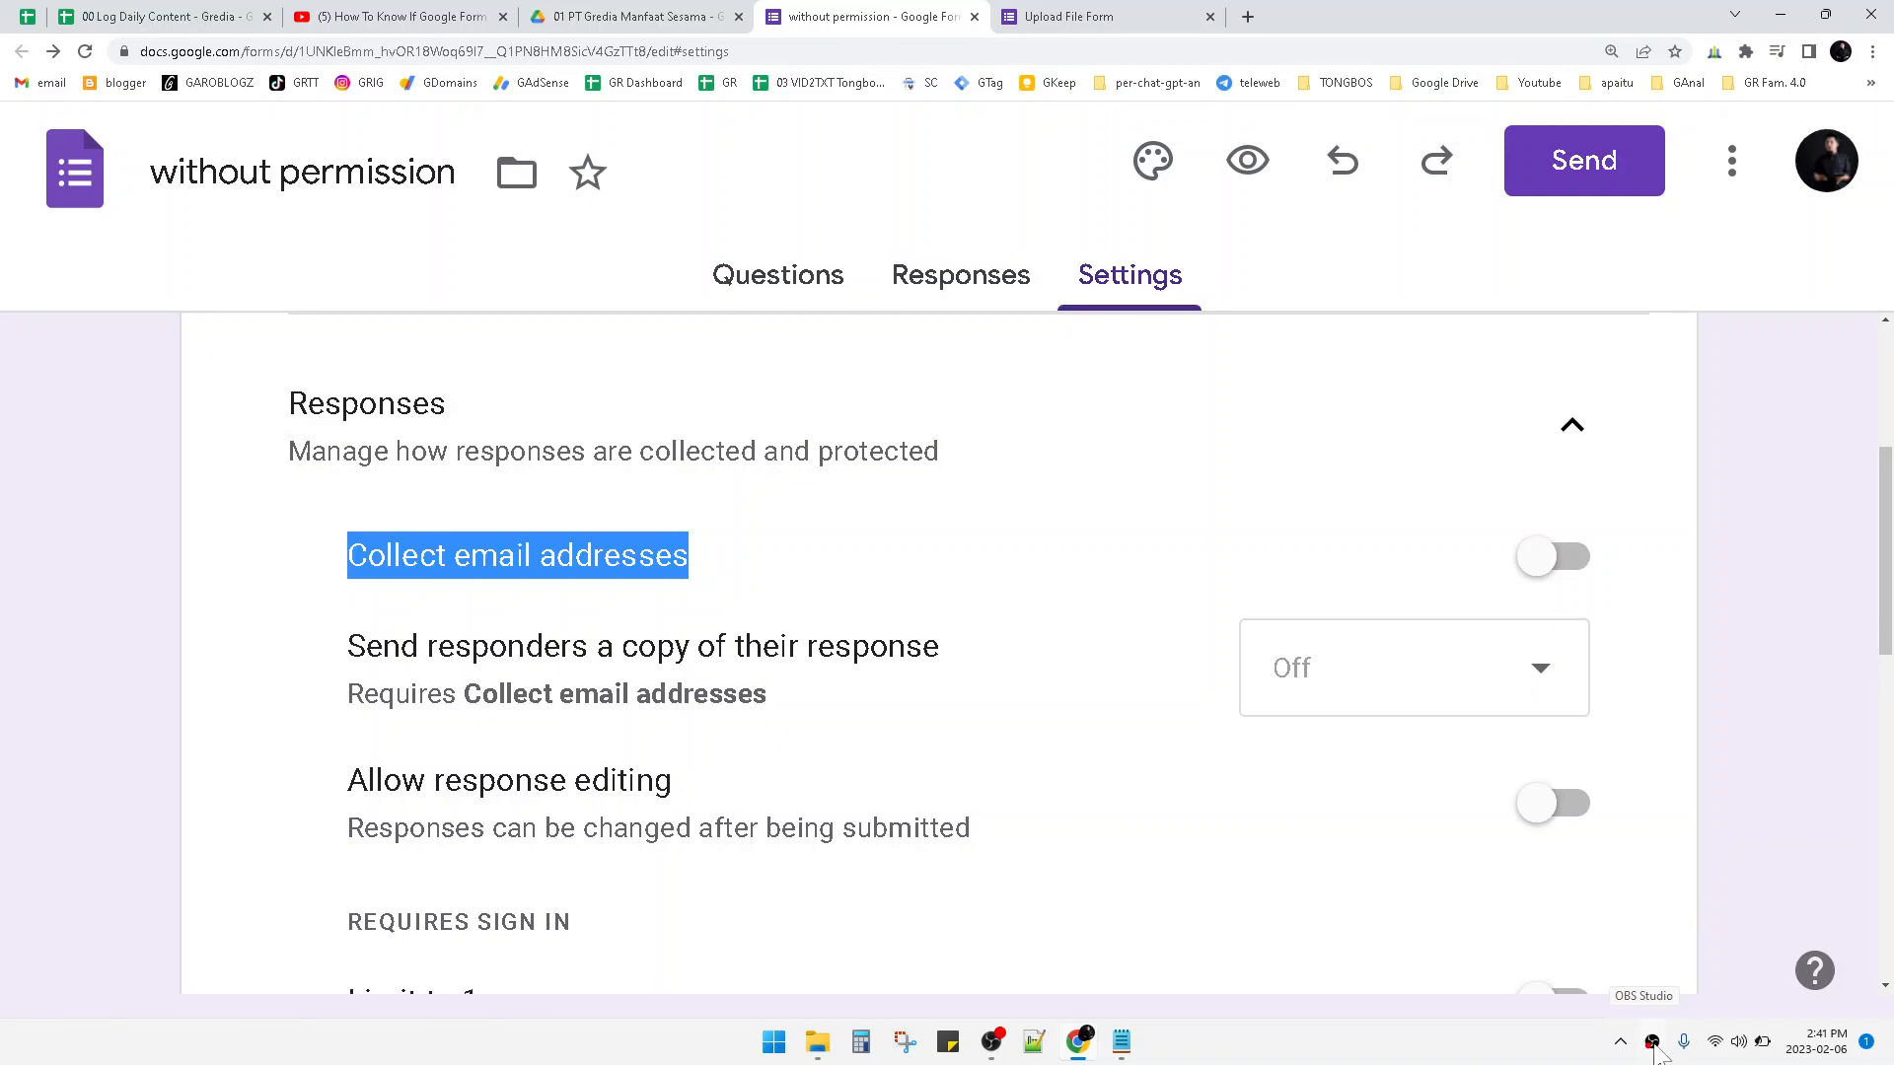